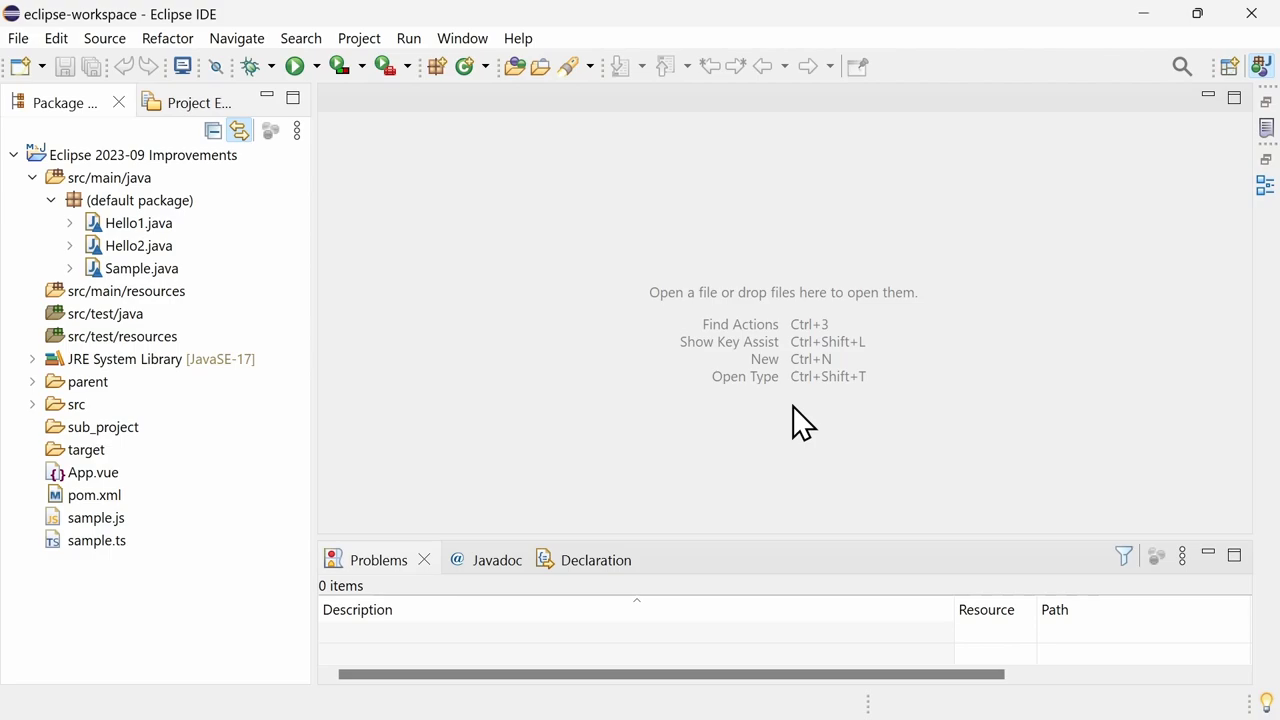
mouse_move(644, 242)
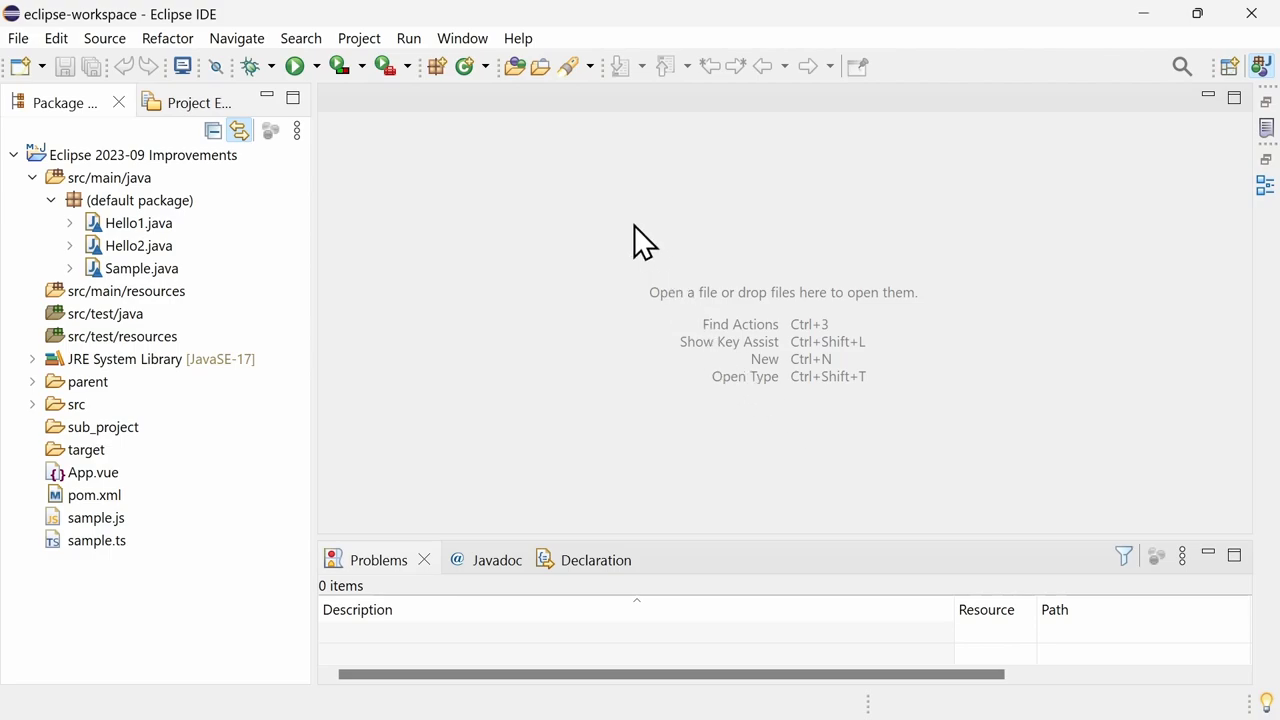
Dismiss the Help menu and open Sample.java from the Package Explorer in the editor.
left_click(518, 38)
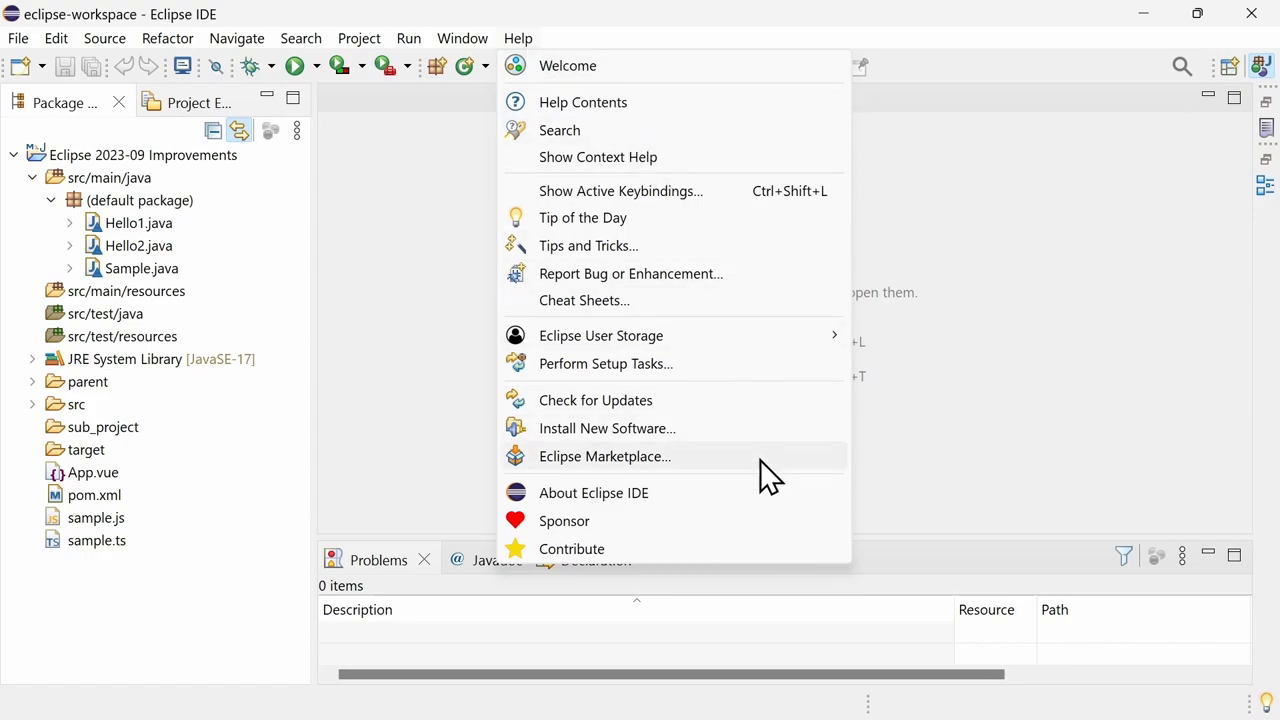
left_click(490, 384)
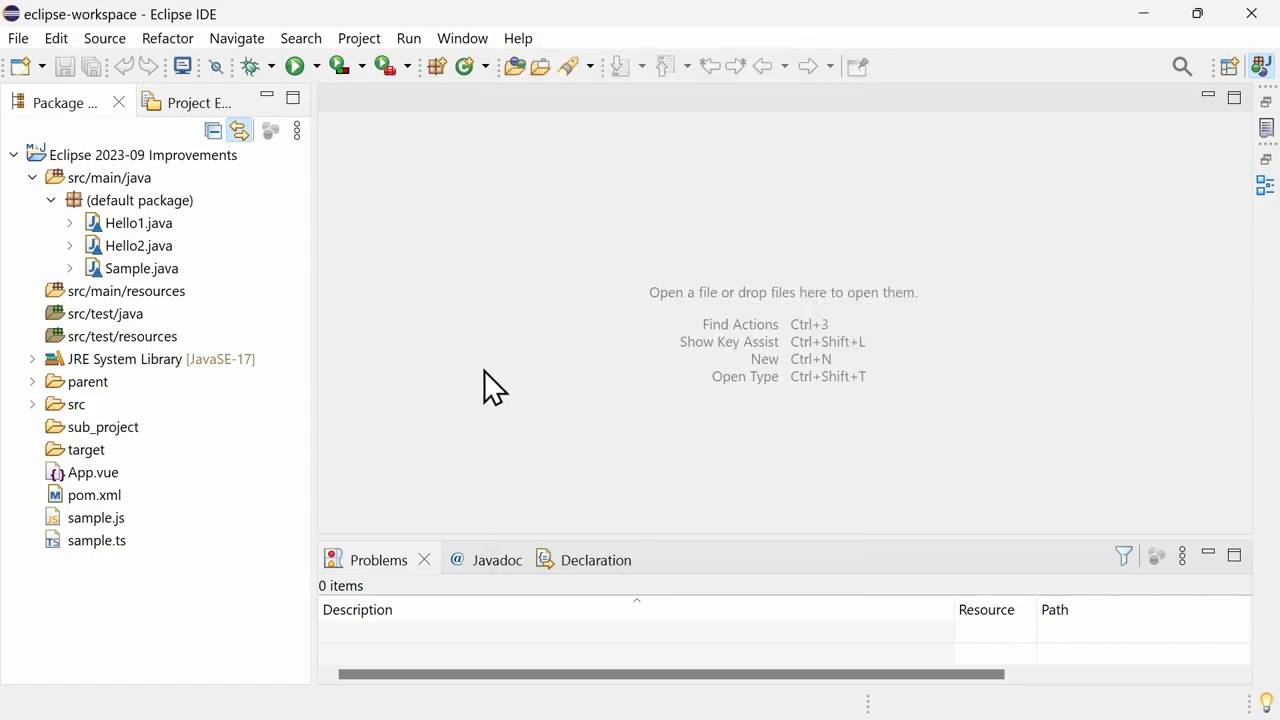
double_click(142, 268)
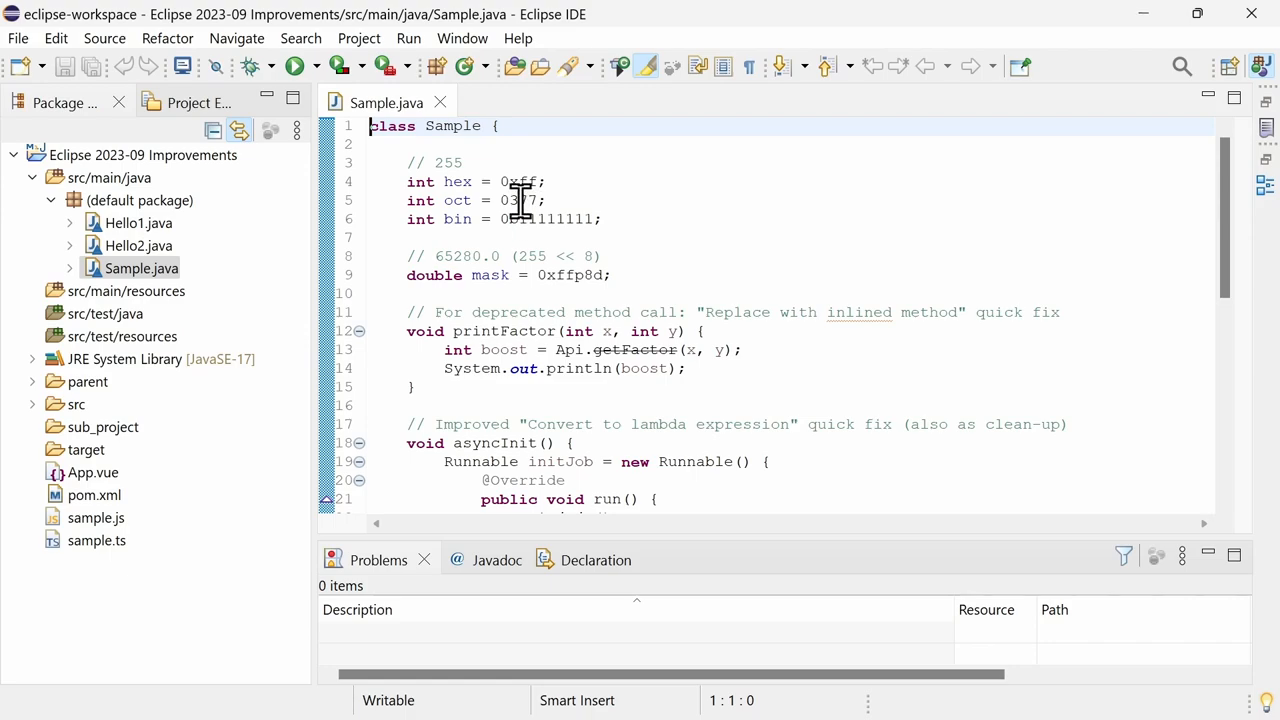
mouse_move(516, 182)
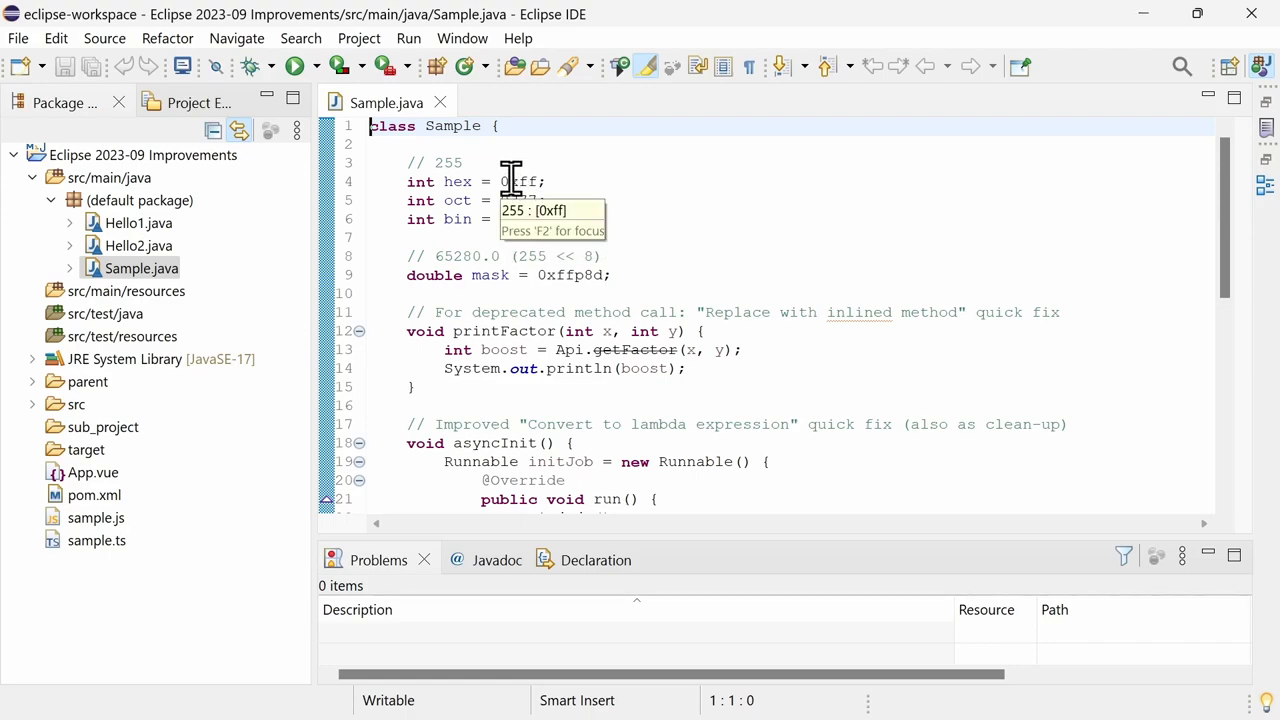
mouse_move(564, 256)
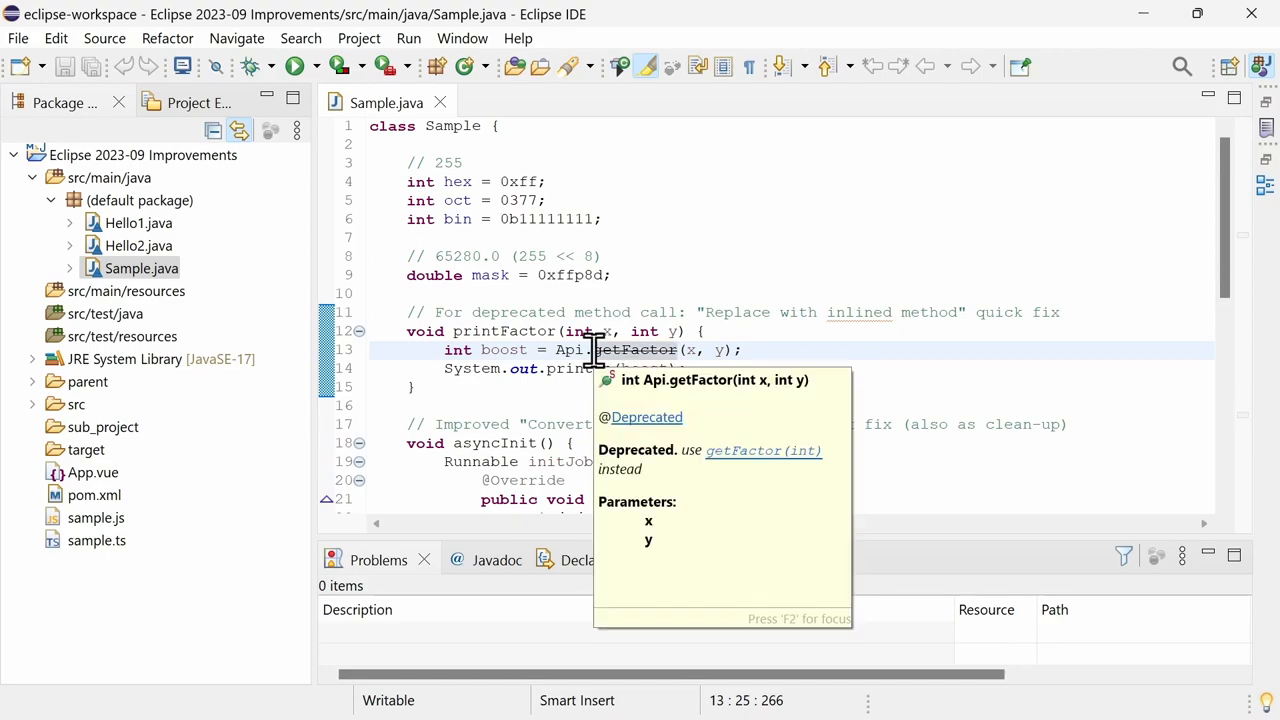
mouse_move(896, 350)
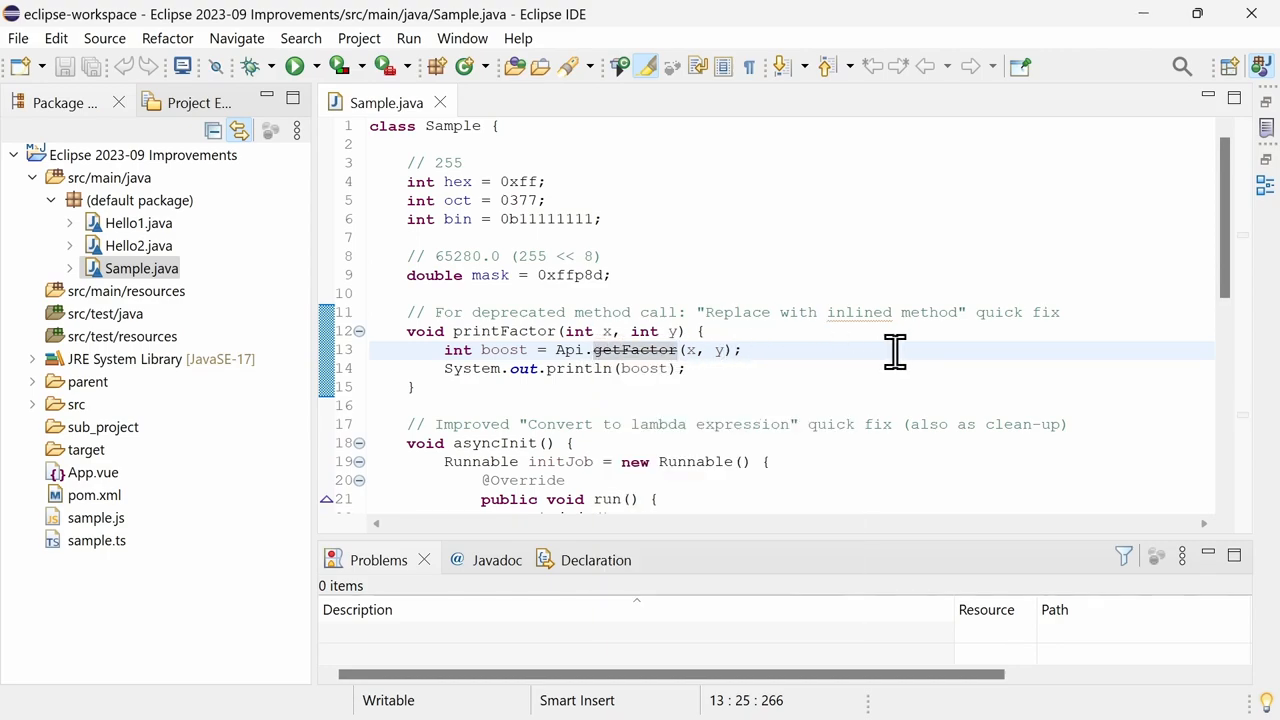
Use quick fix (Ctrl+1) to inline the deprecated Api.getFactor(x, y) call in printFactor.
key("Ctrl+1")
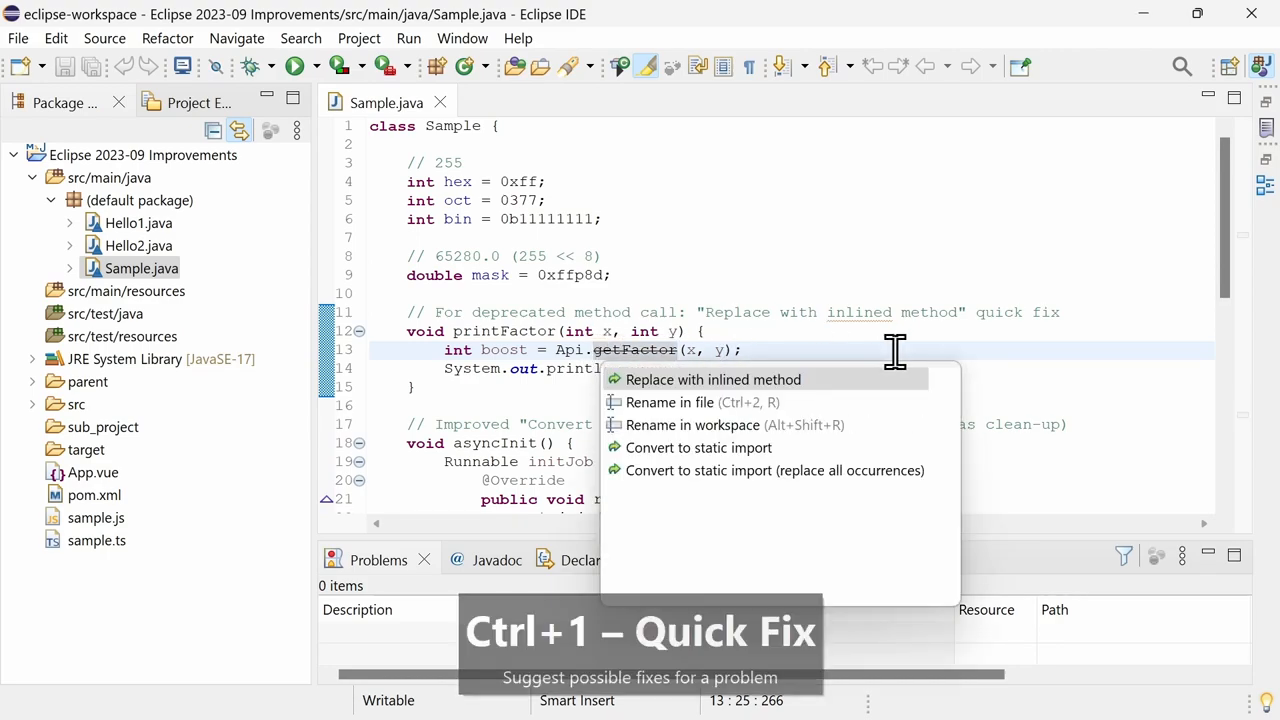
mouse_move(712, 380)
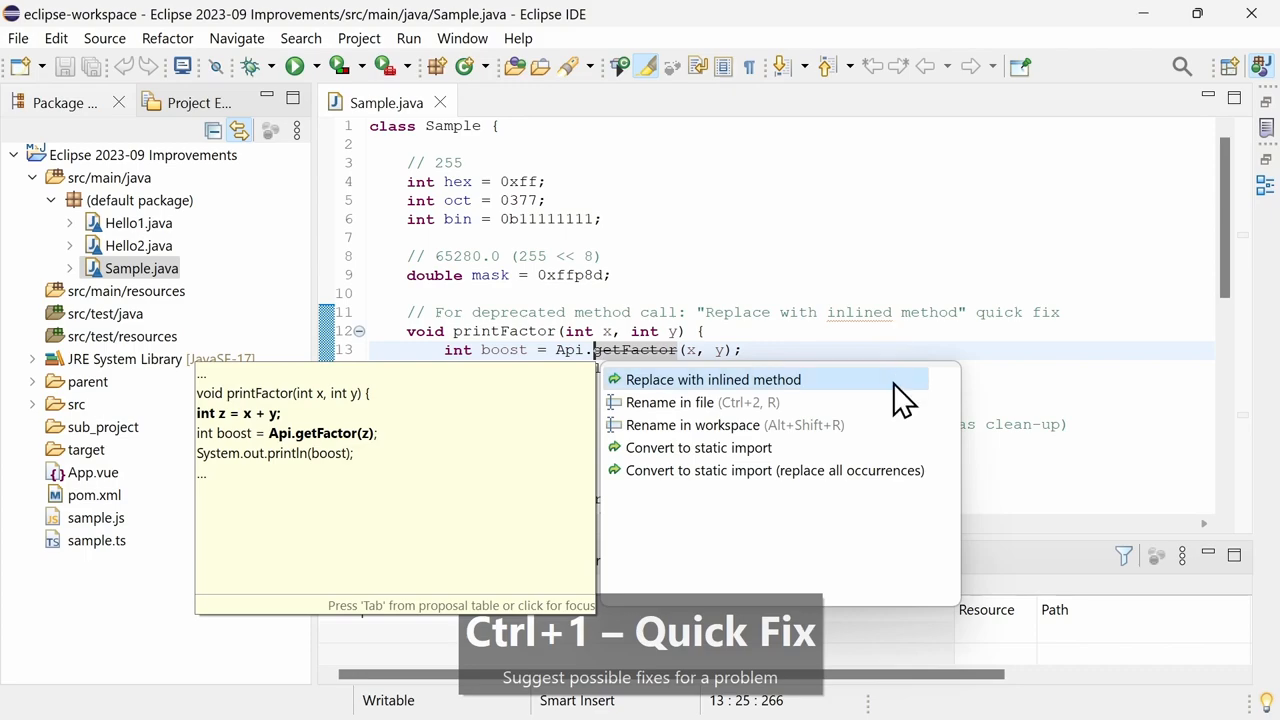
left_click(712, 380)
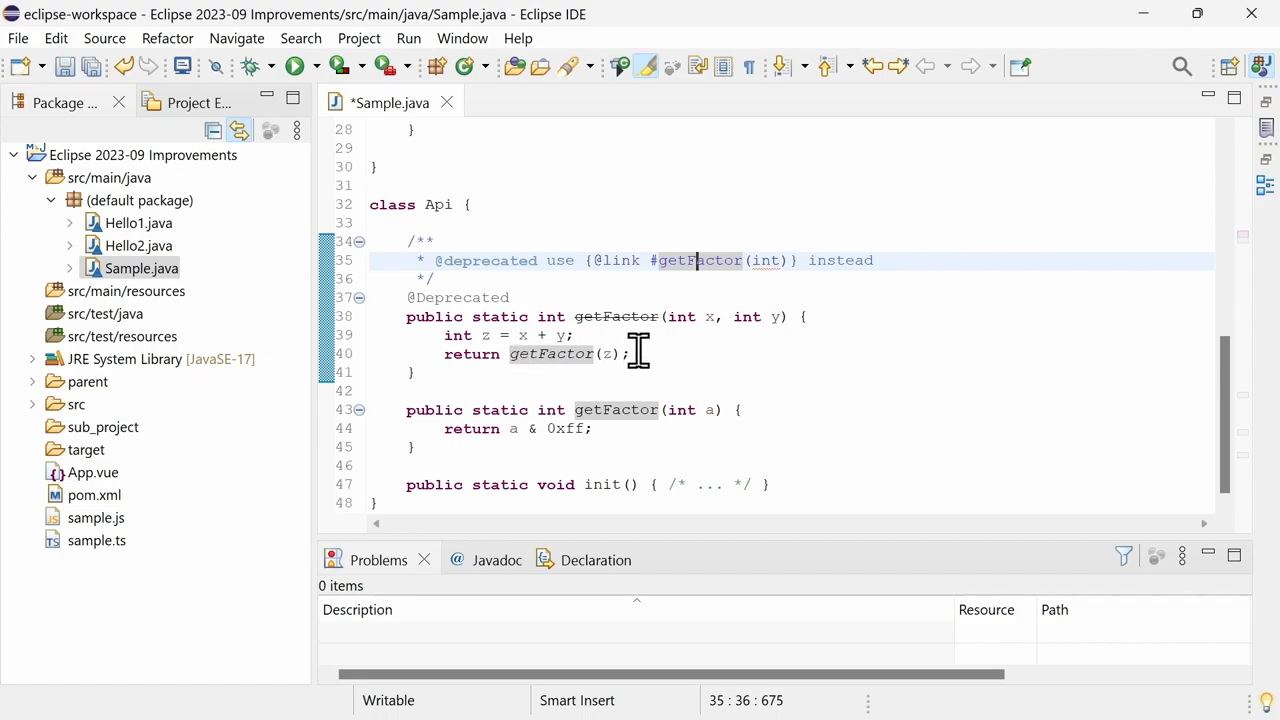
mouse_move(1004, 376)
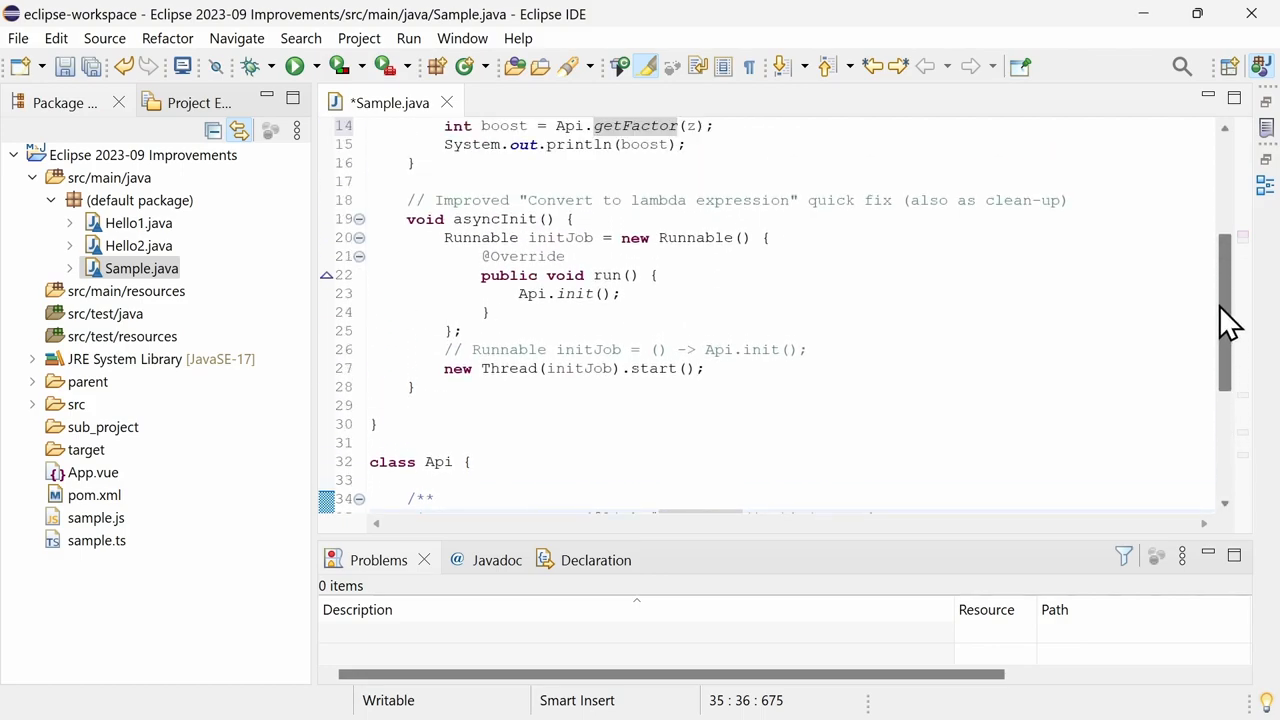
left_click(620, 236)
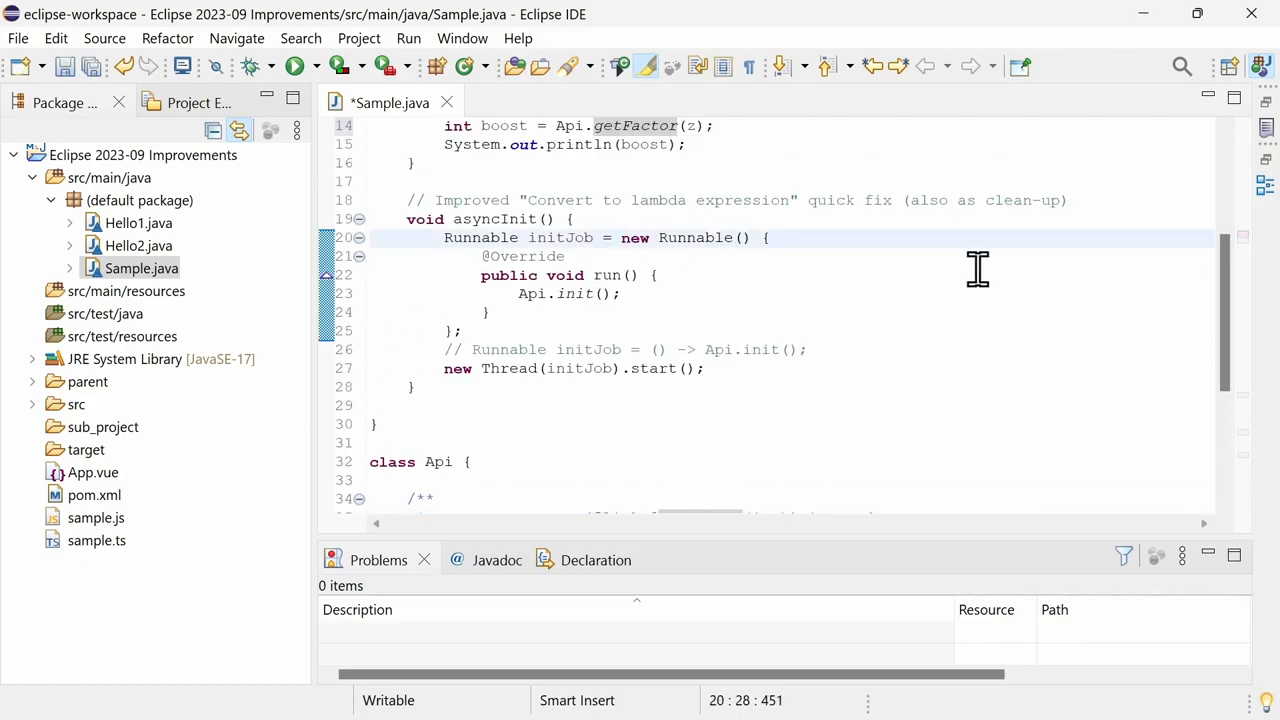
key("ctrl+1")
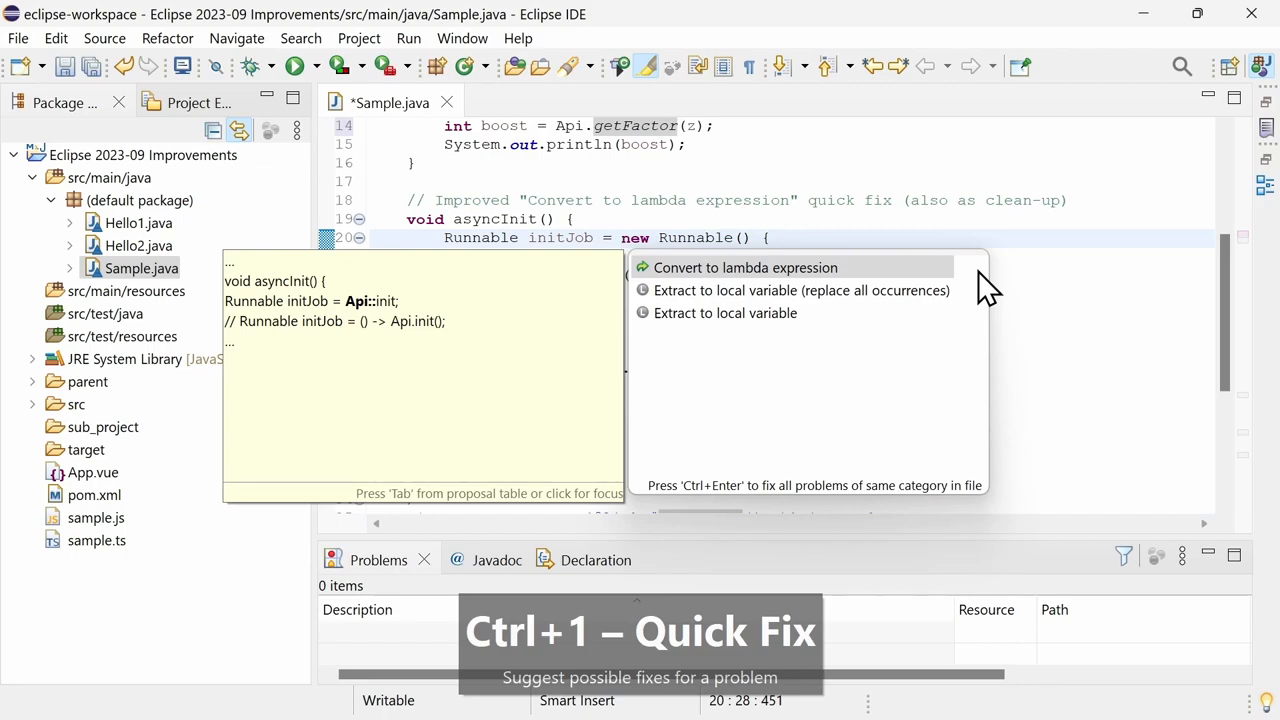
left_click(744, 268)
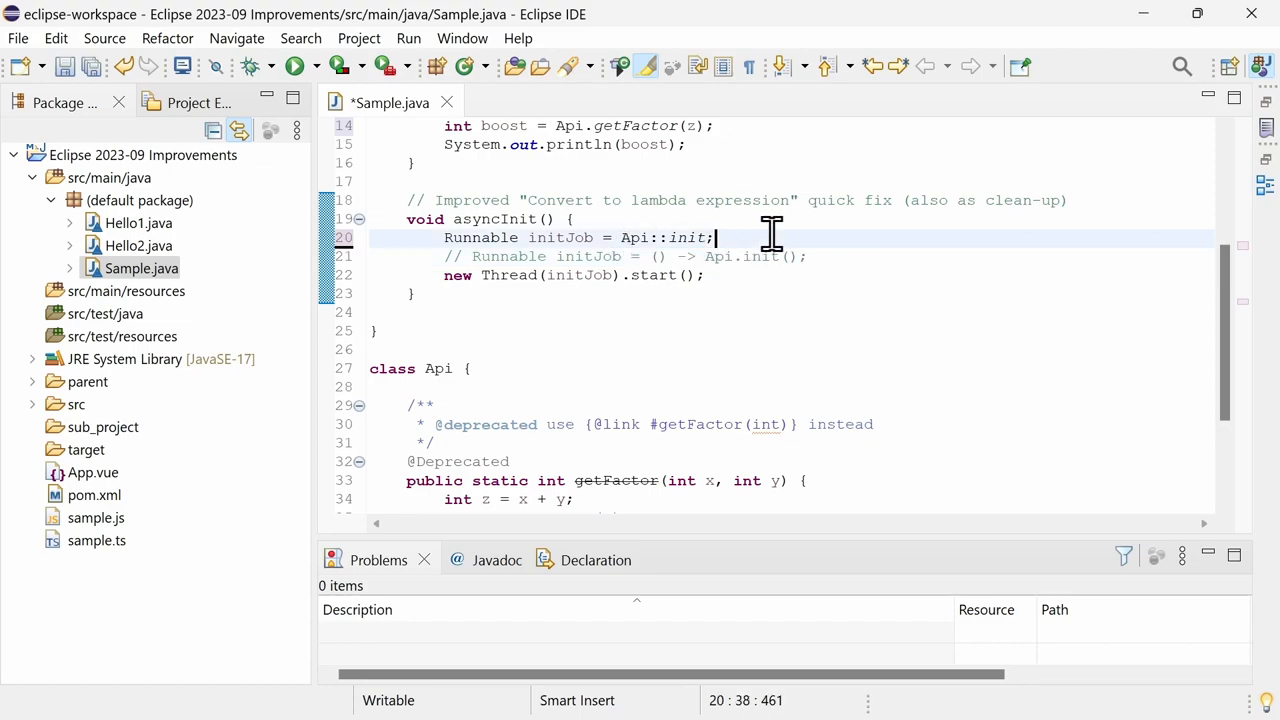
key("ctrl+z")
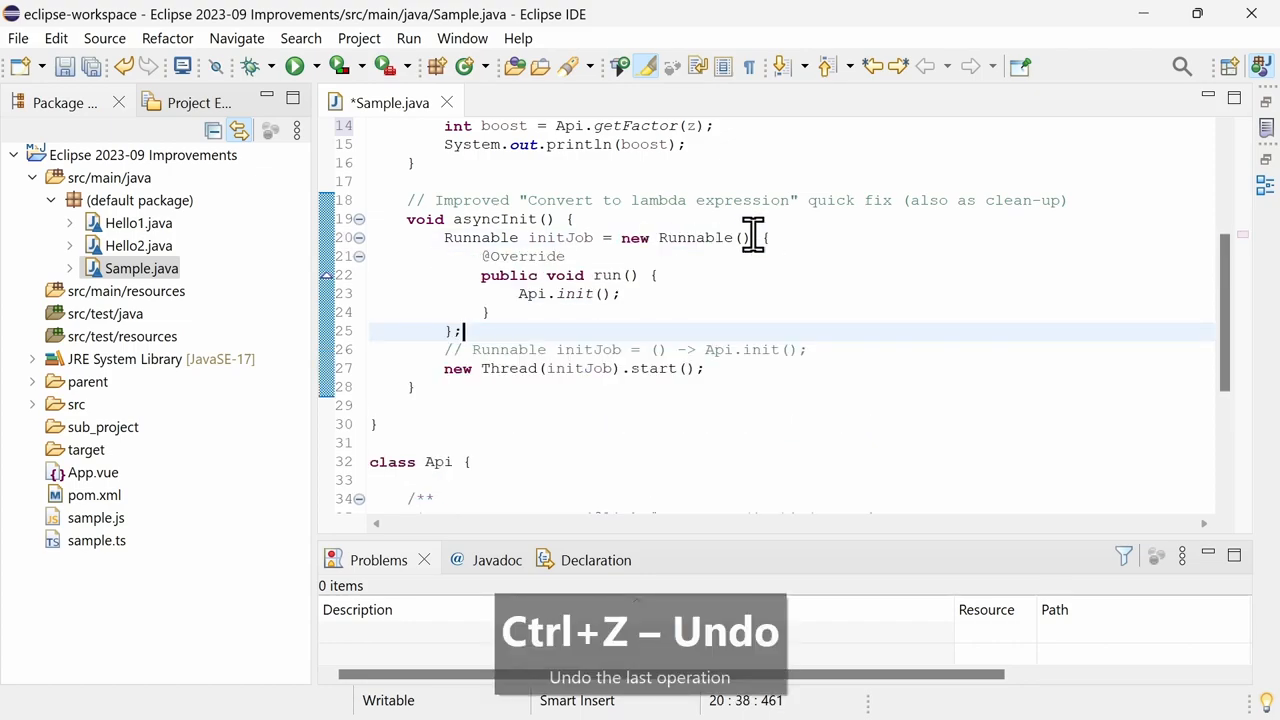
Start Source > Clean Up on Sample.java and choose 'Use custom profile'.
left_click(104, 38)
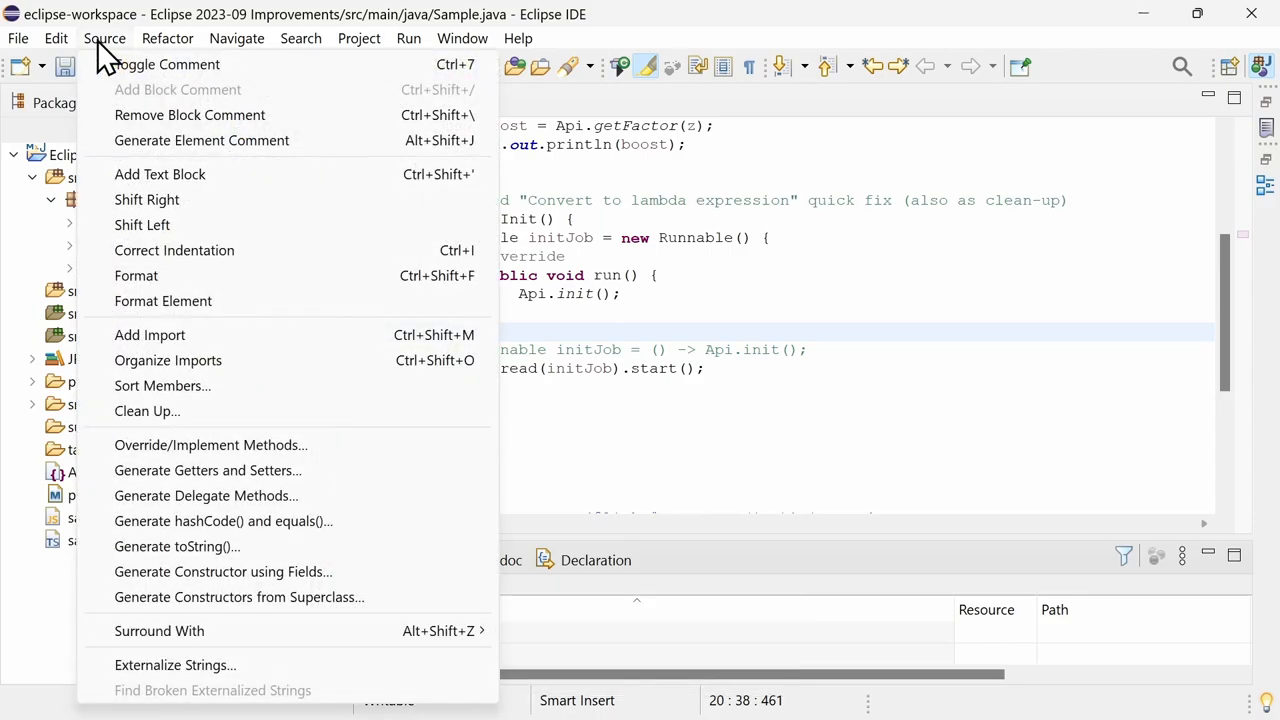
mouse_move(290, 424)
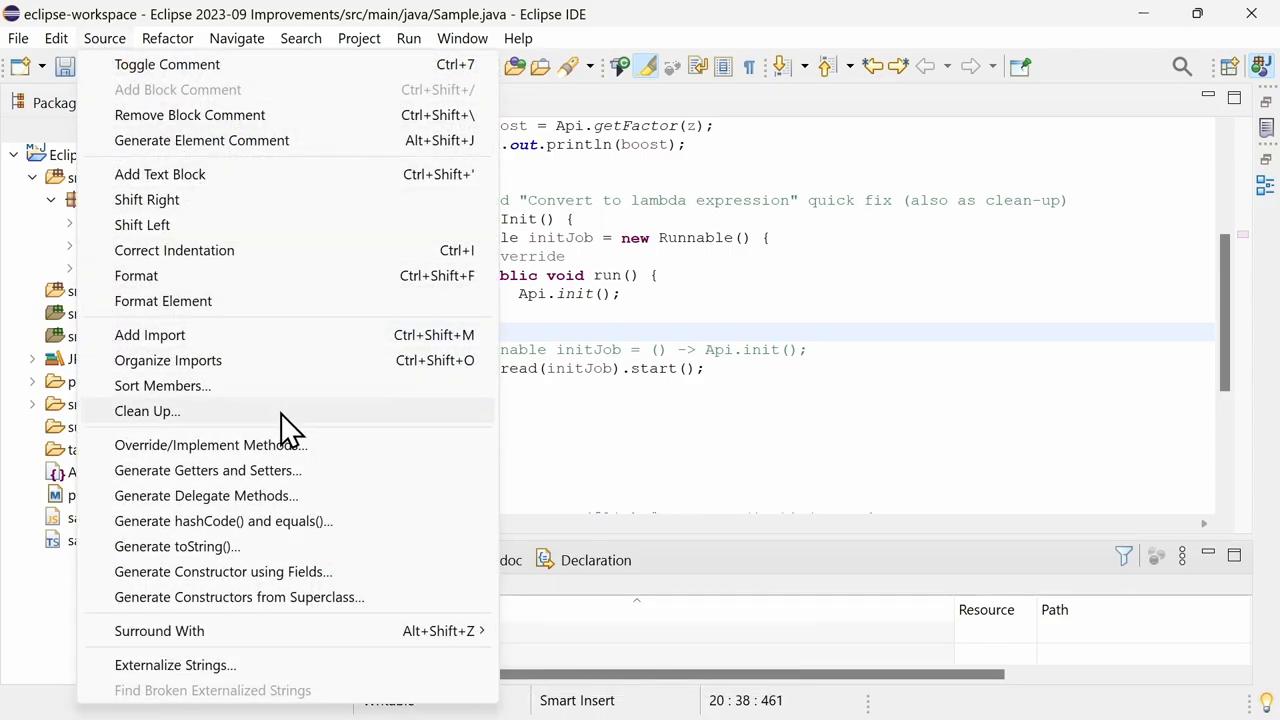
left_click(148, 412)
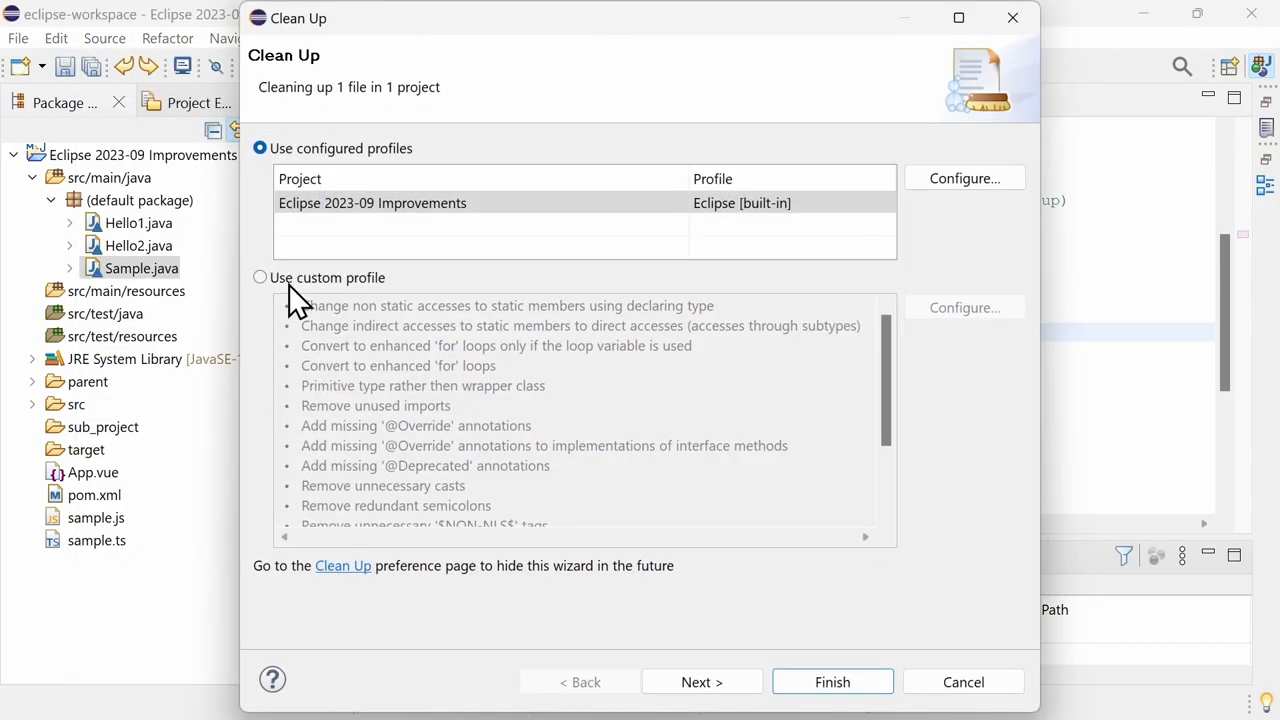
left_click(260, 276)
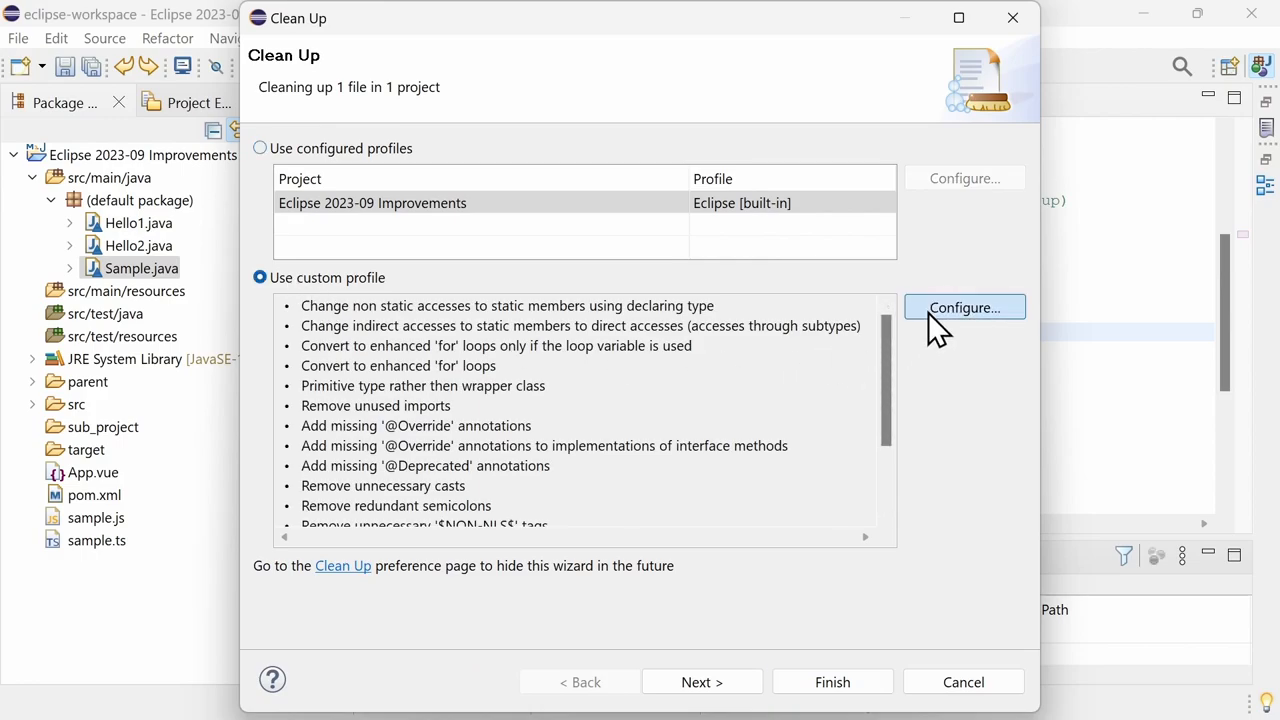
Configure the custom profile's Java Feature tab to convert functional interface instances, and confirm.
left_click(964, 308)
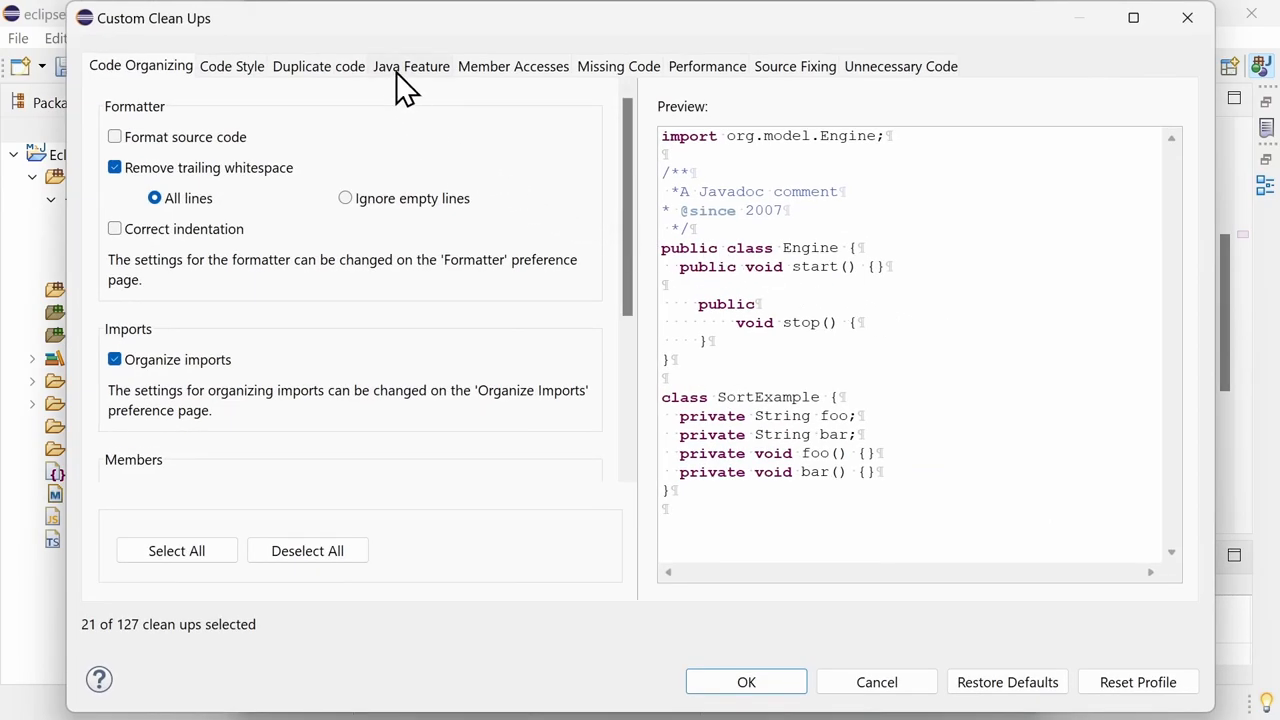
left_click(412, 66)
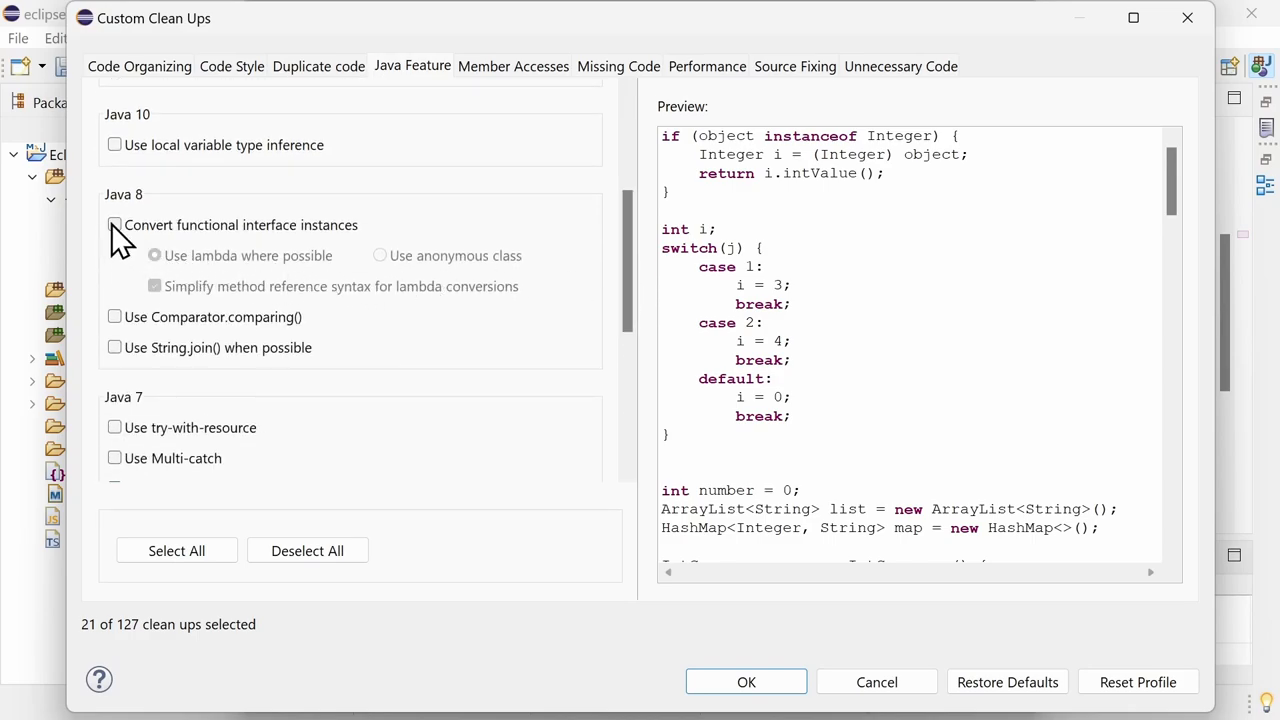
left_click(114, 224)
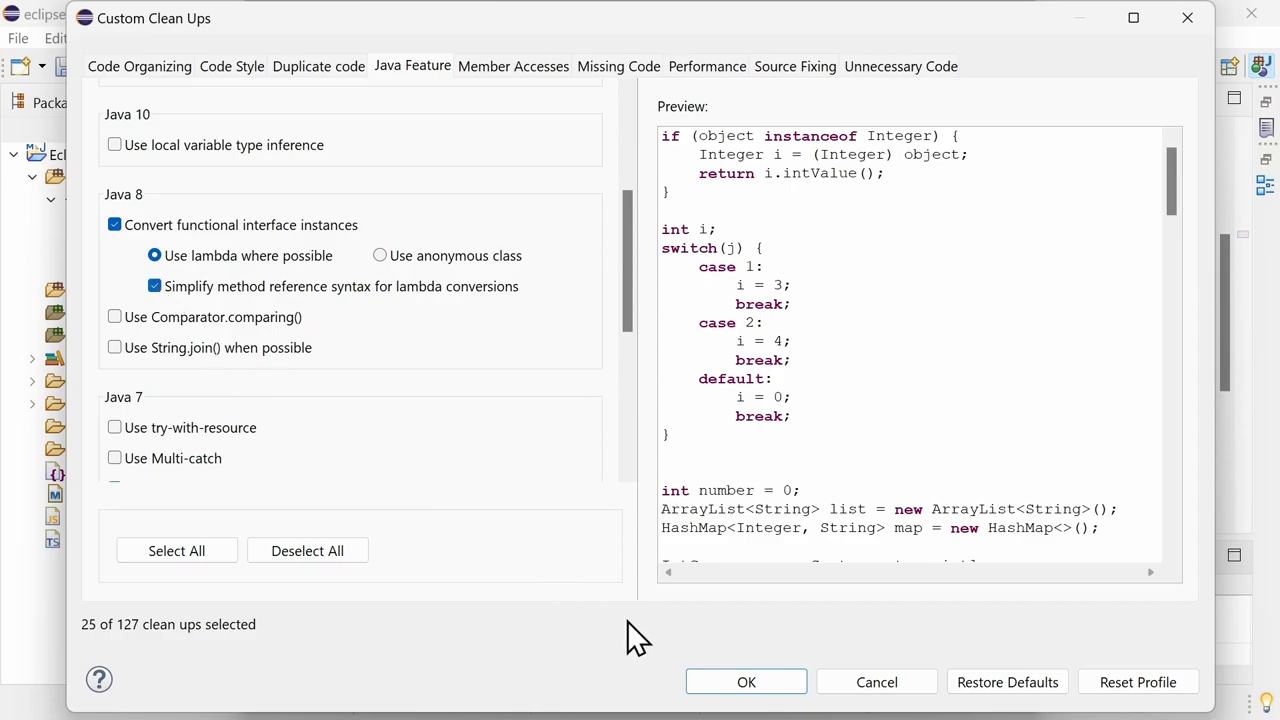
left_click(746, 680)
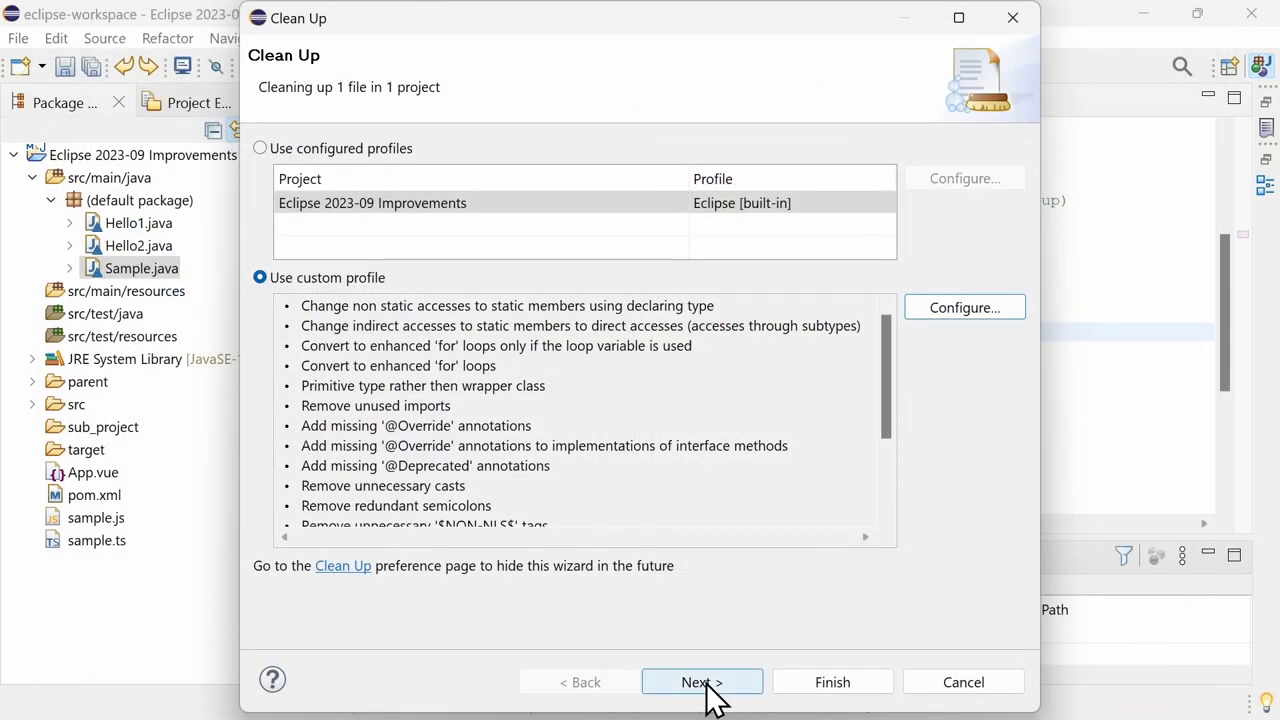
Preview and finish the clean-up so asyncInit uses Api::init, then select Hello1.java and Hello2.java.
left_click(700, 682)
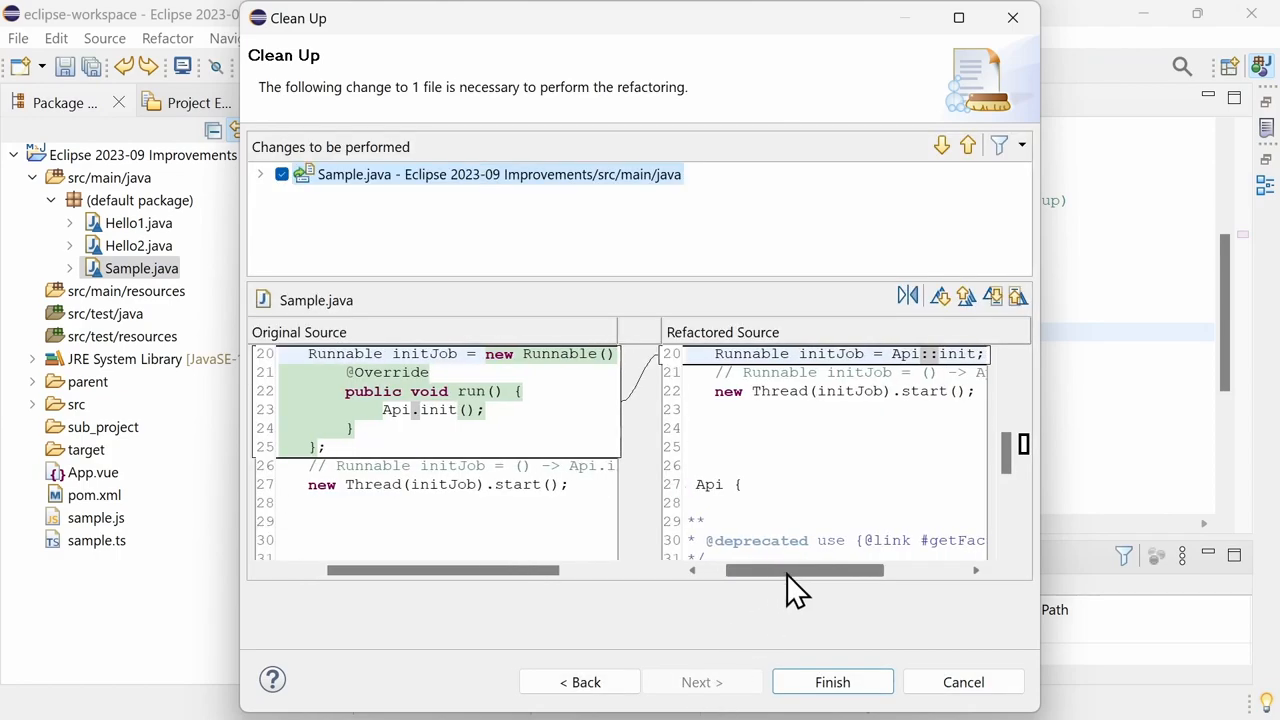
left_click(832, 680)
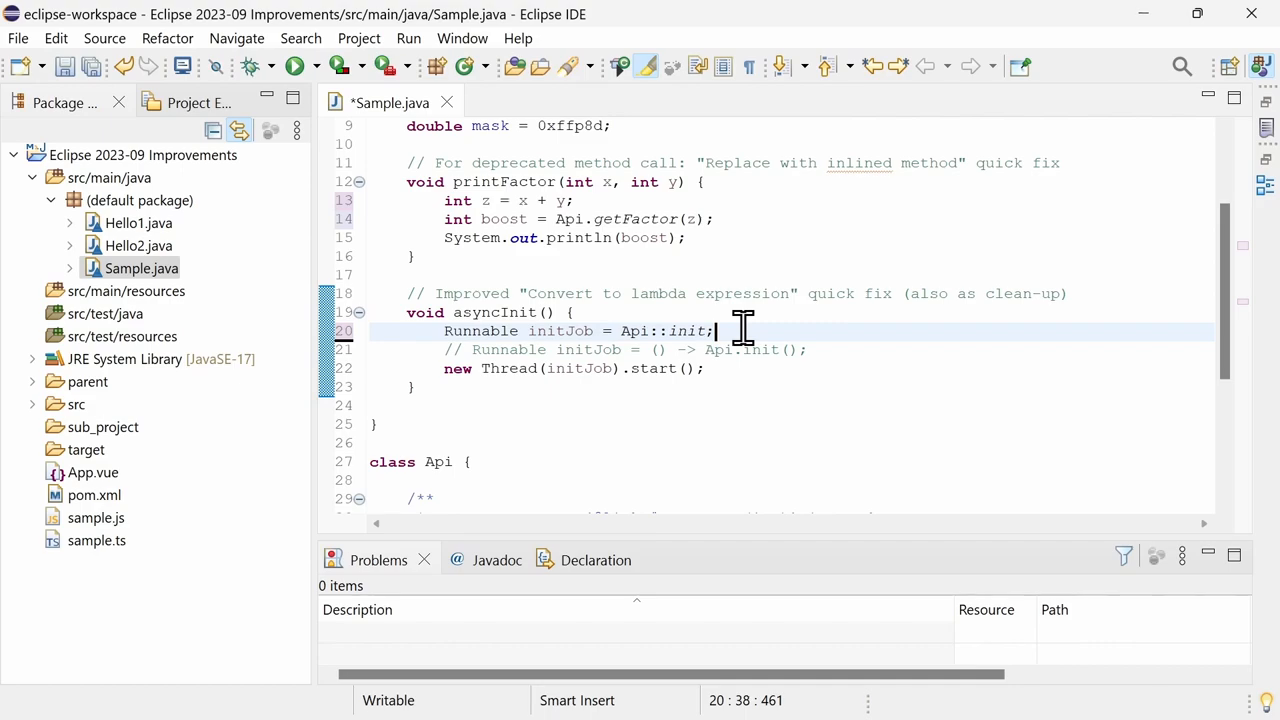
left_click(138, 244)
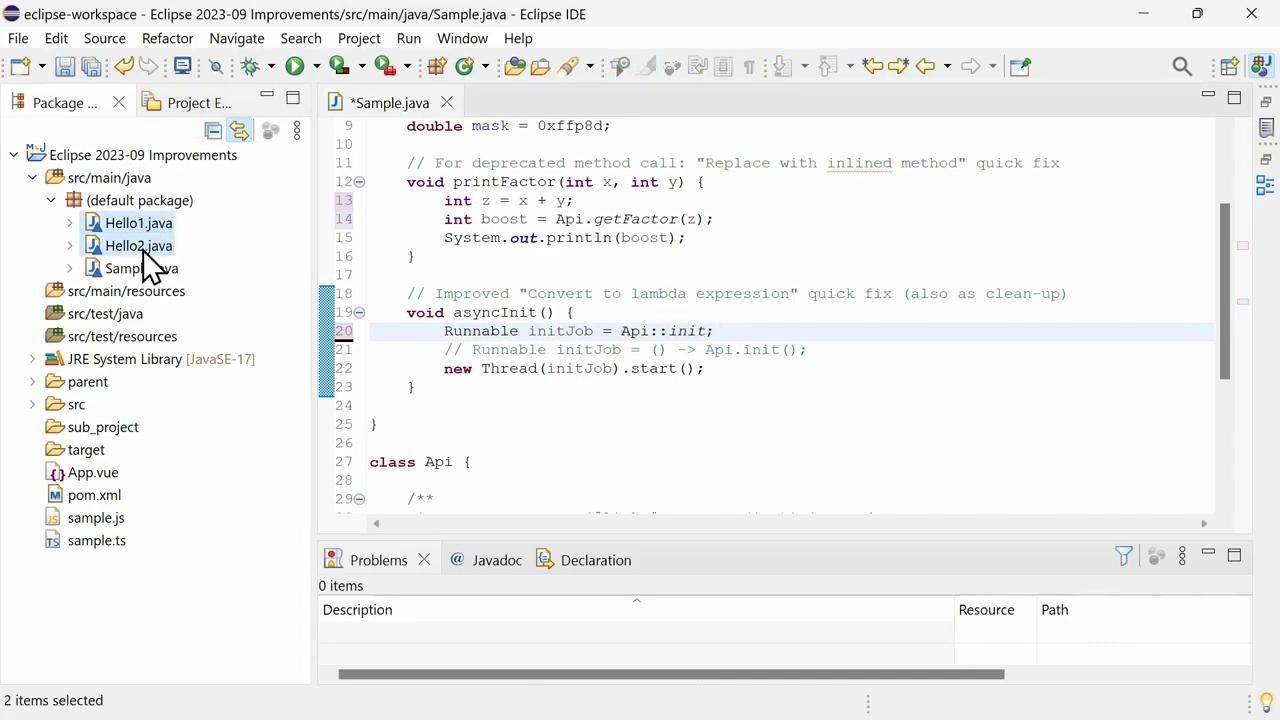
Compare Hello1.java and Hello2.java with each other in a two-way compare editor.
right_click(138, 234)
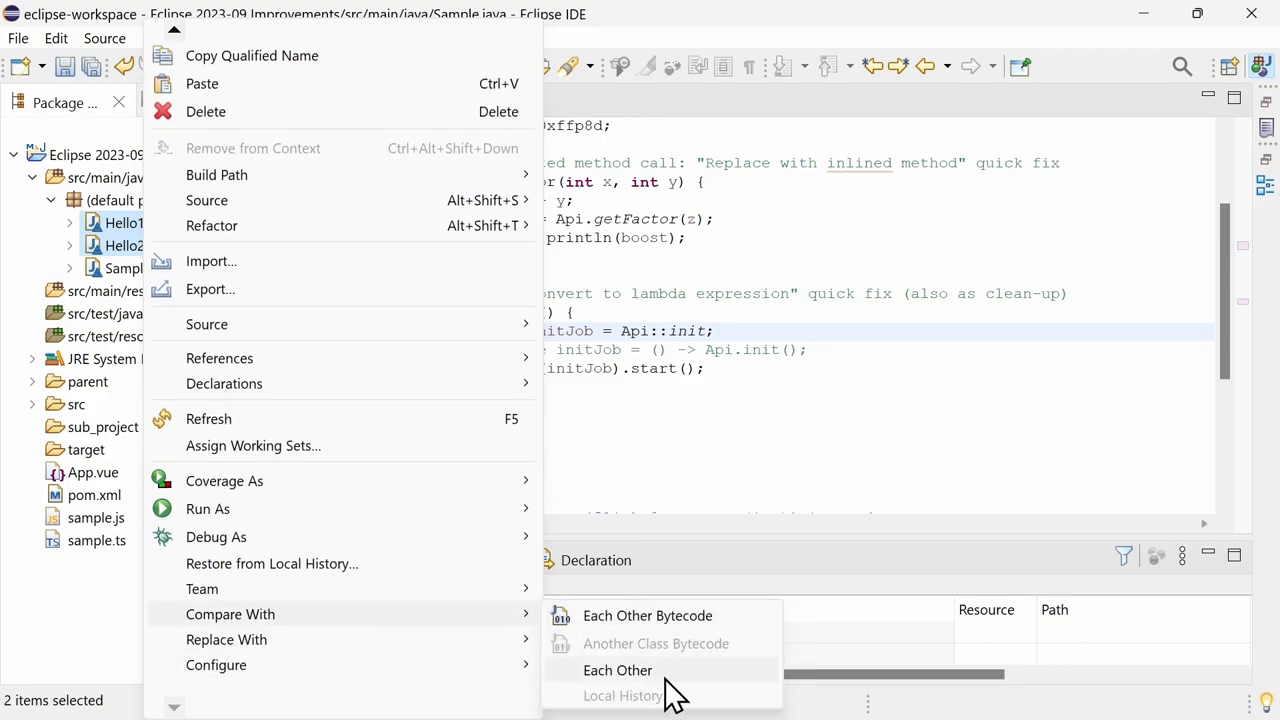
left_click(616, 670)
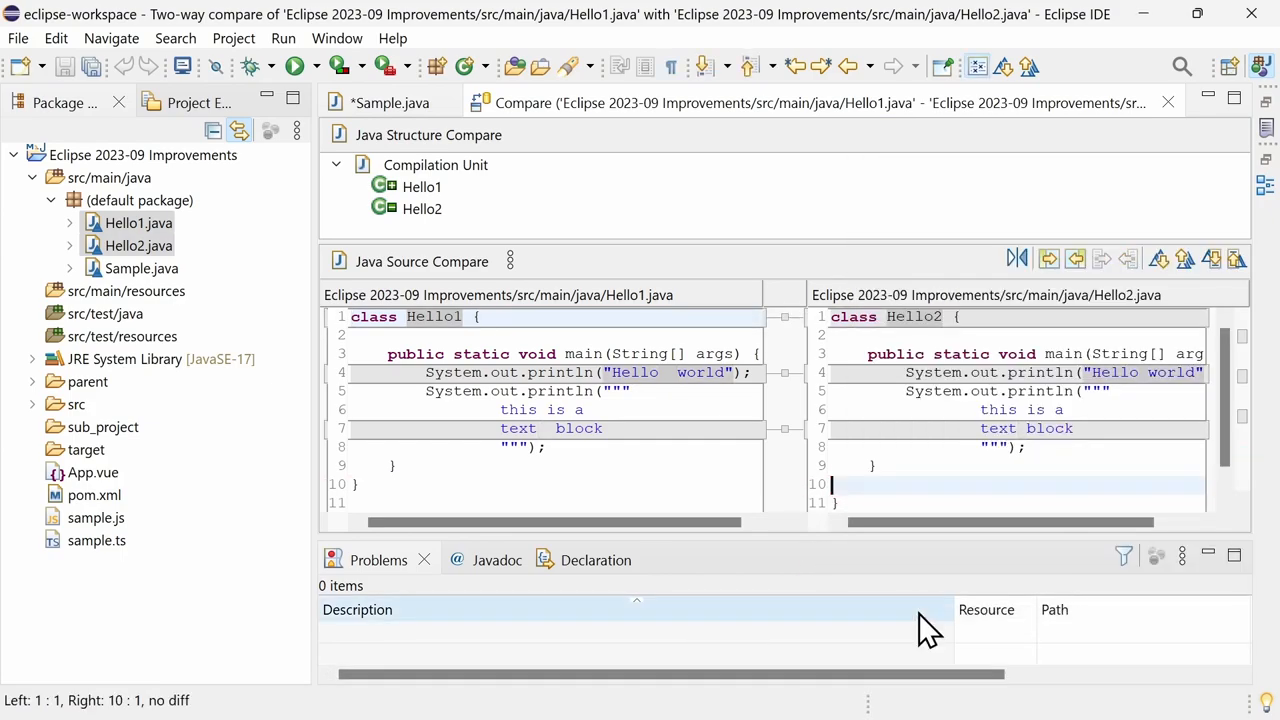
mouse_move(978, 68)
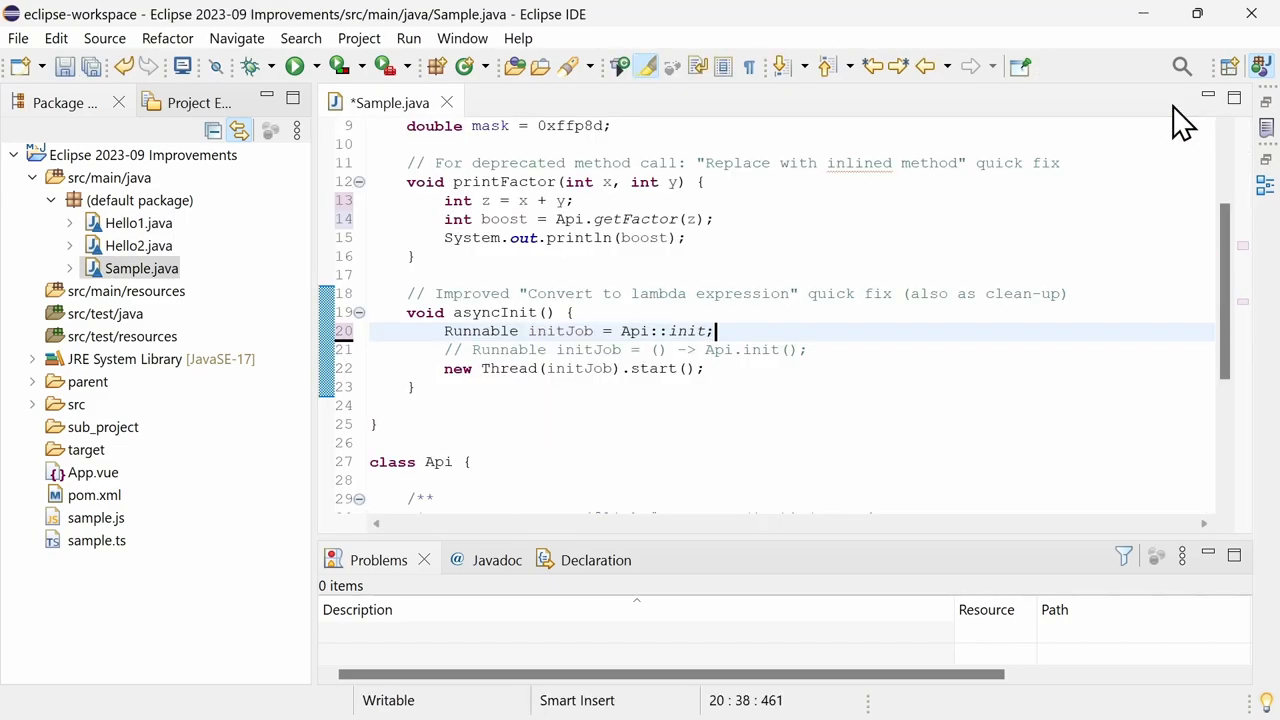
Select the project's pom.xml in the Package Explorer.
left_click(94, 496)
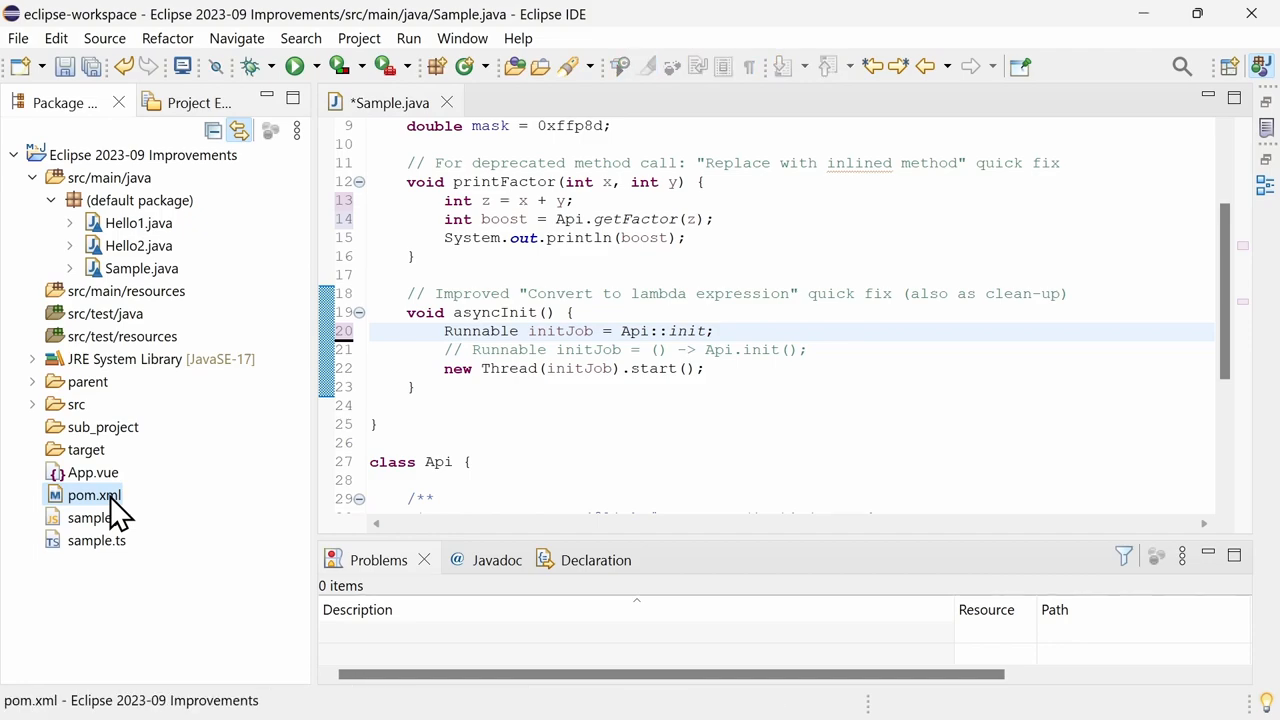
Open pom.xml and add the junit-jupiter 5.10.0 dependency via content assist.
double_click(84, 494)
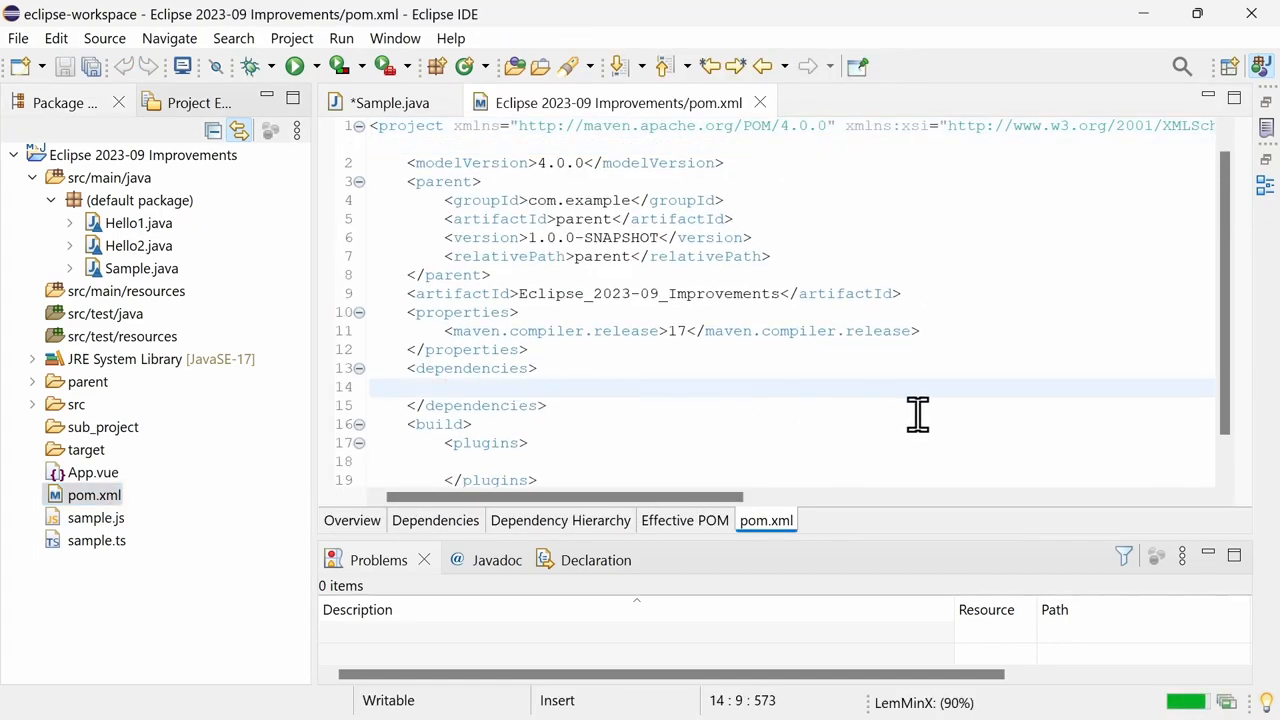
type("j")
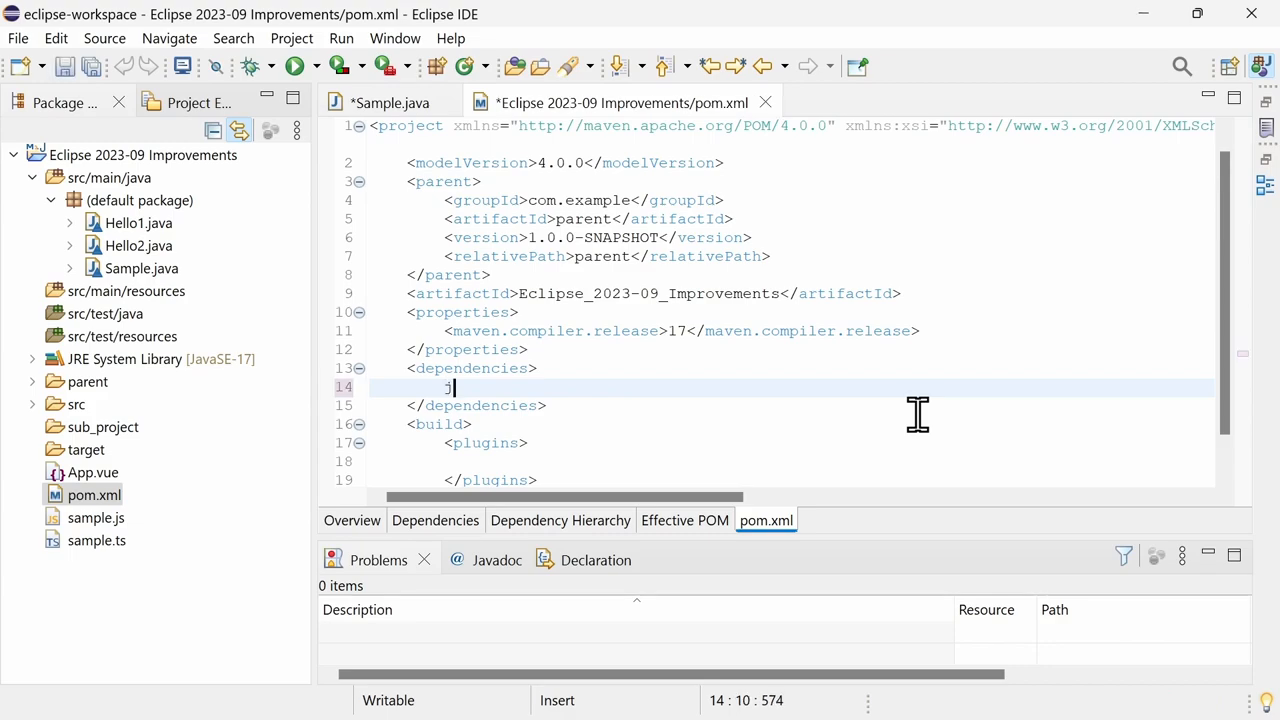
type("unit-j")
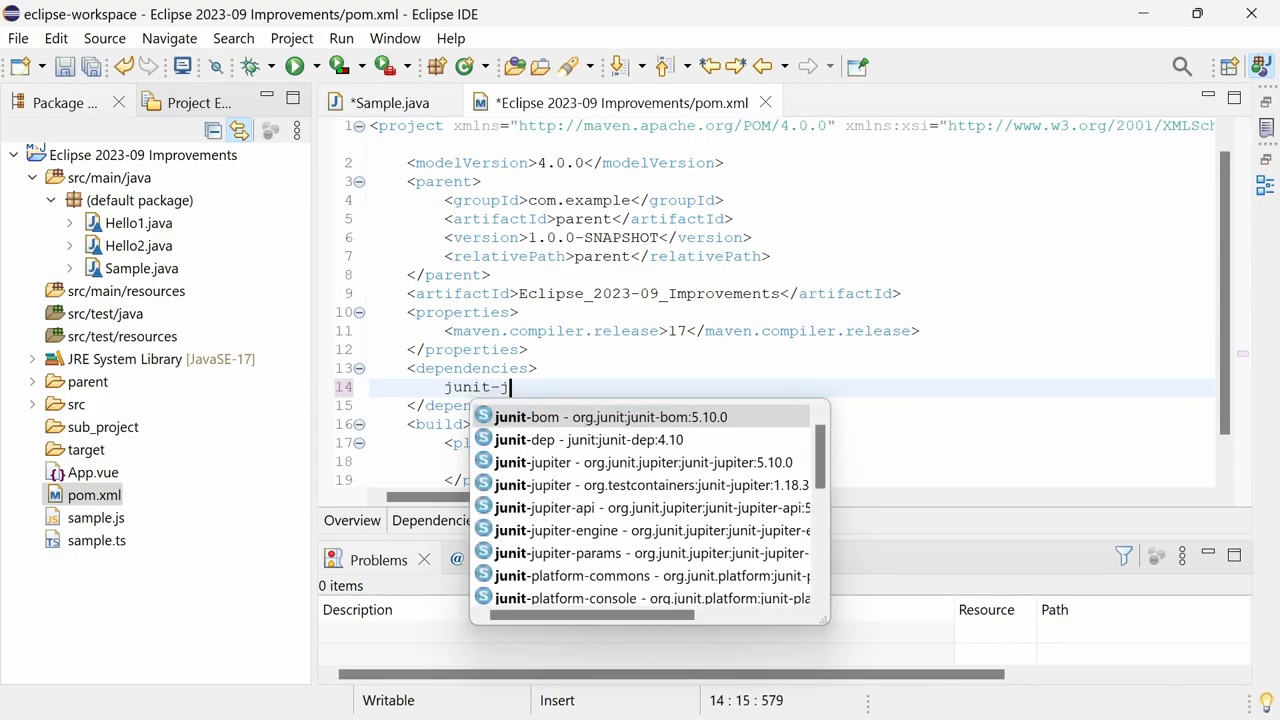
type("upiter</artifactId>")
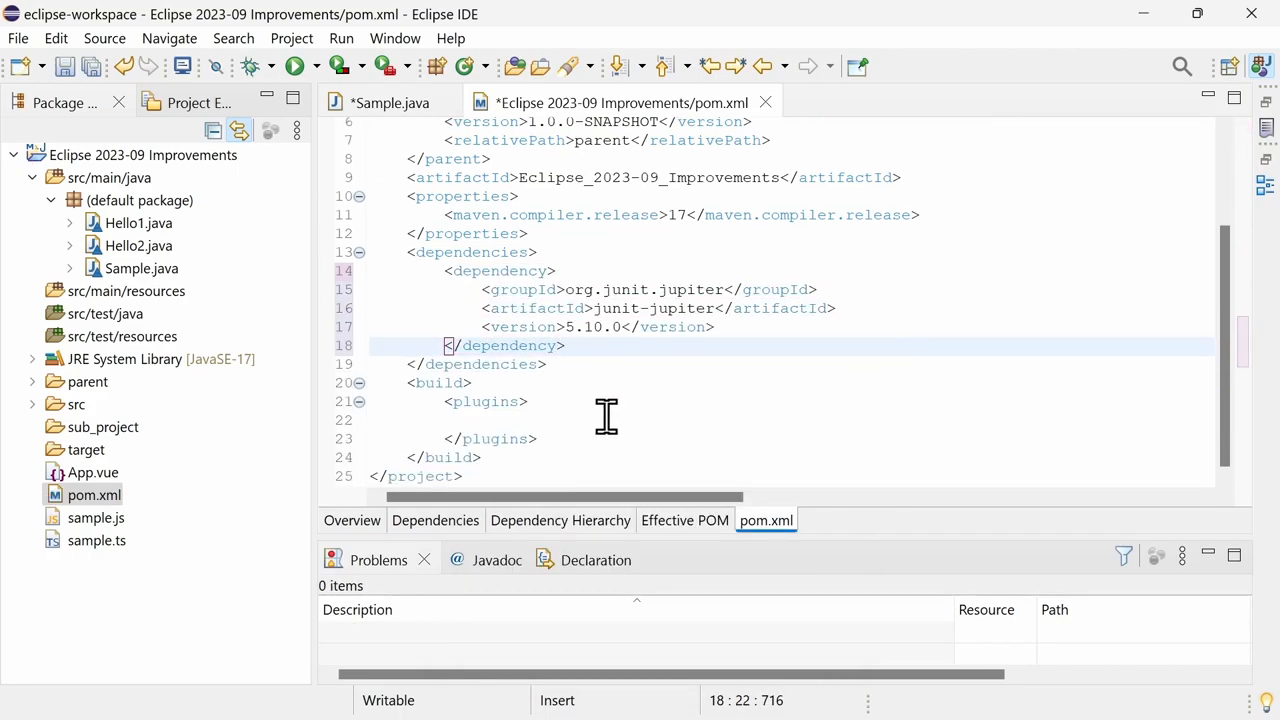
Add maven-surefire-plugin and maven-failsafe-plugin 3.1.2 entries via content assist.
type("ma")
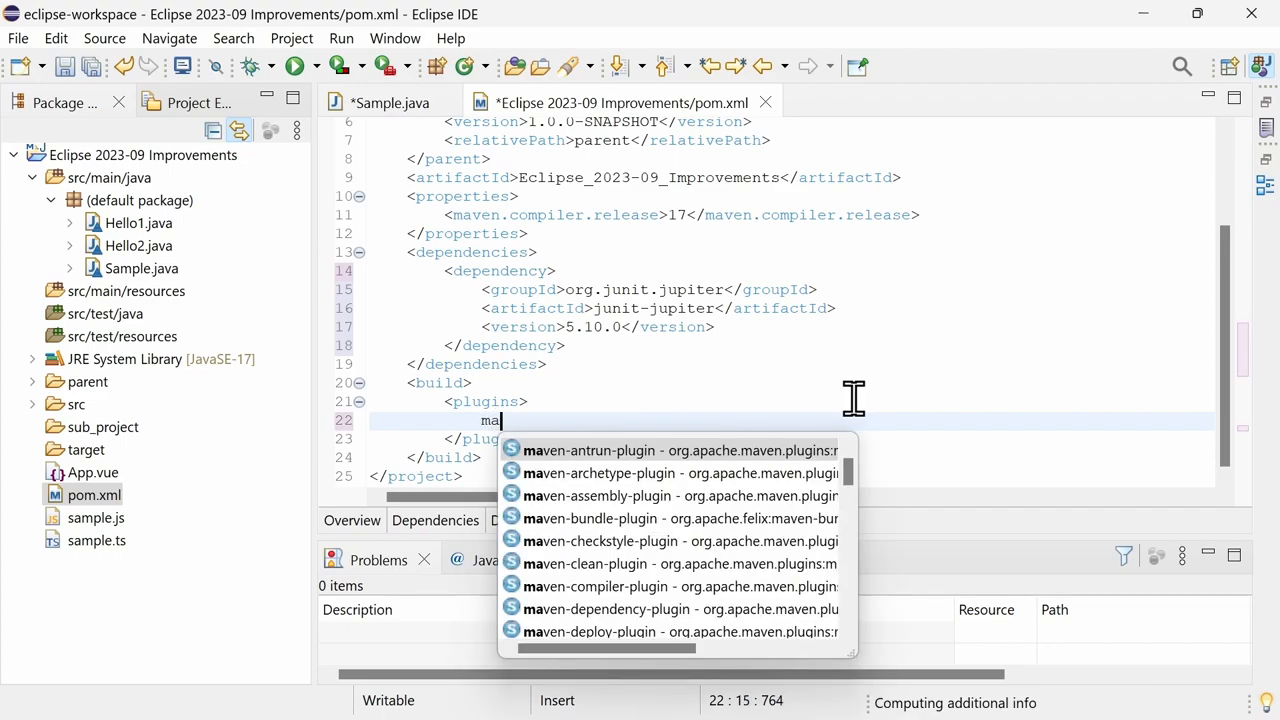
type("ven-surefire-plugin</artifactId>")
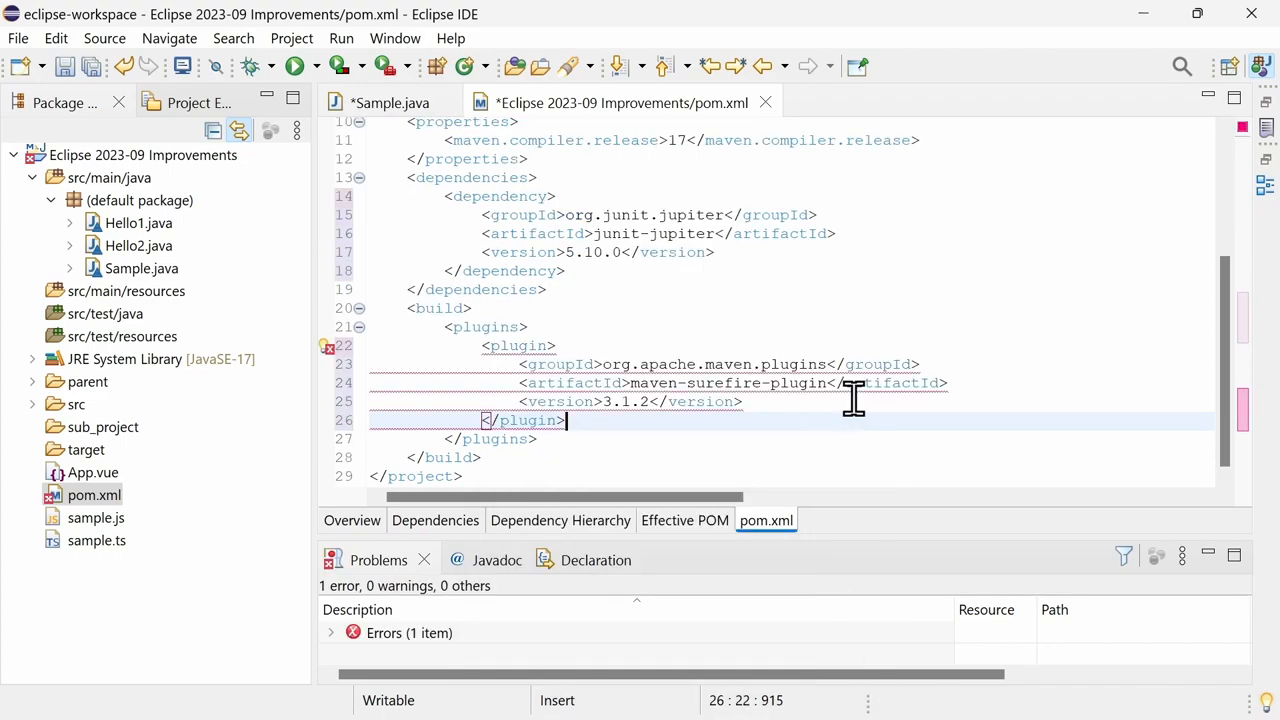
type("mave")
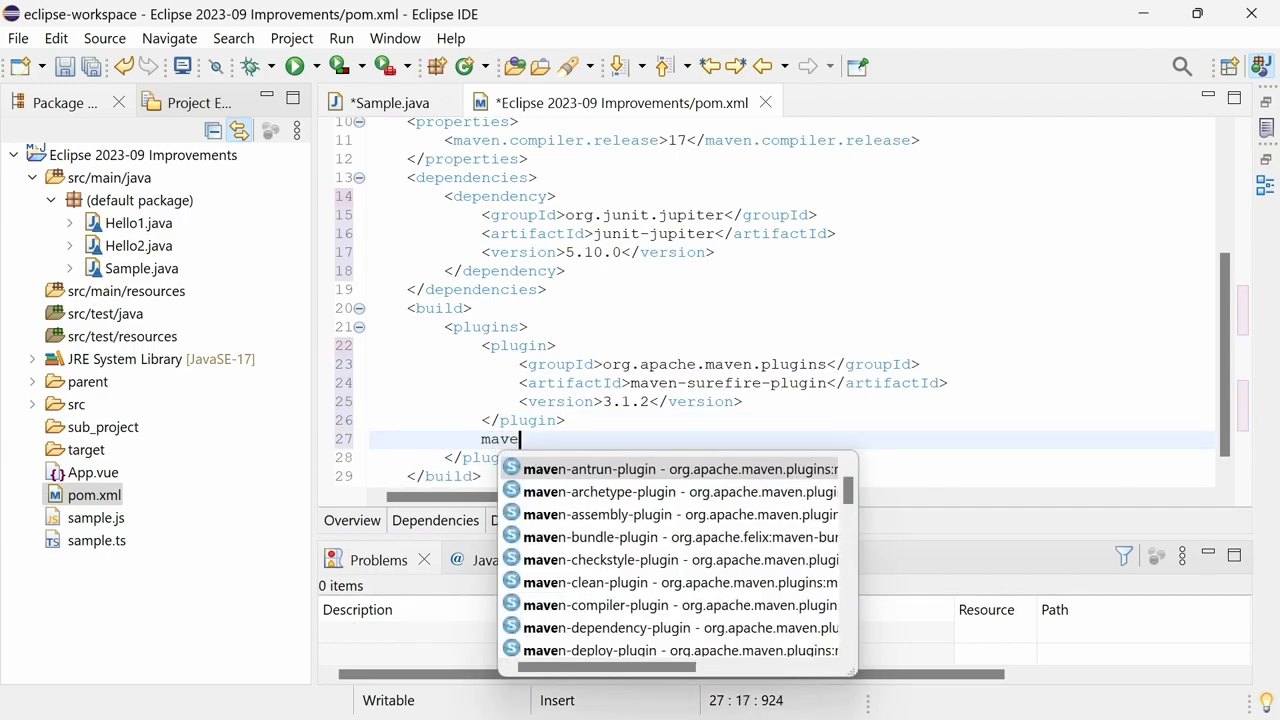
type("n-failsafe-plugin</artifactId>")
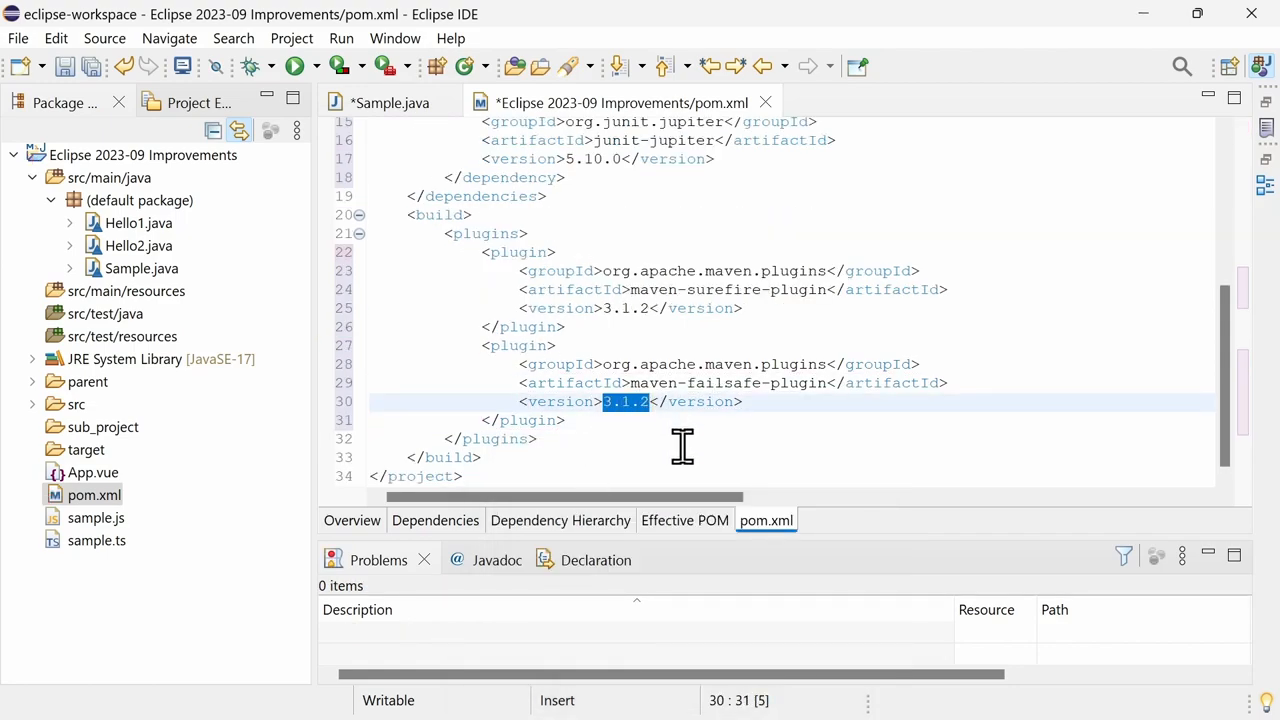
key("ctrl+space")
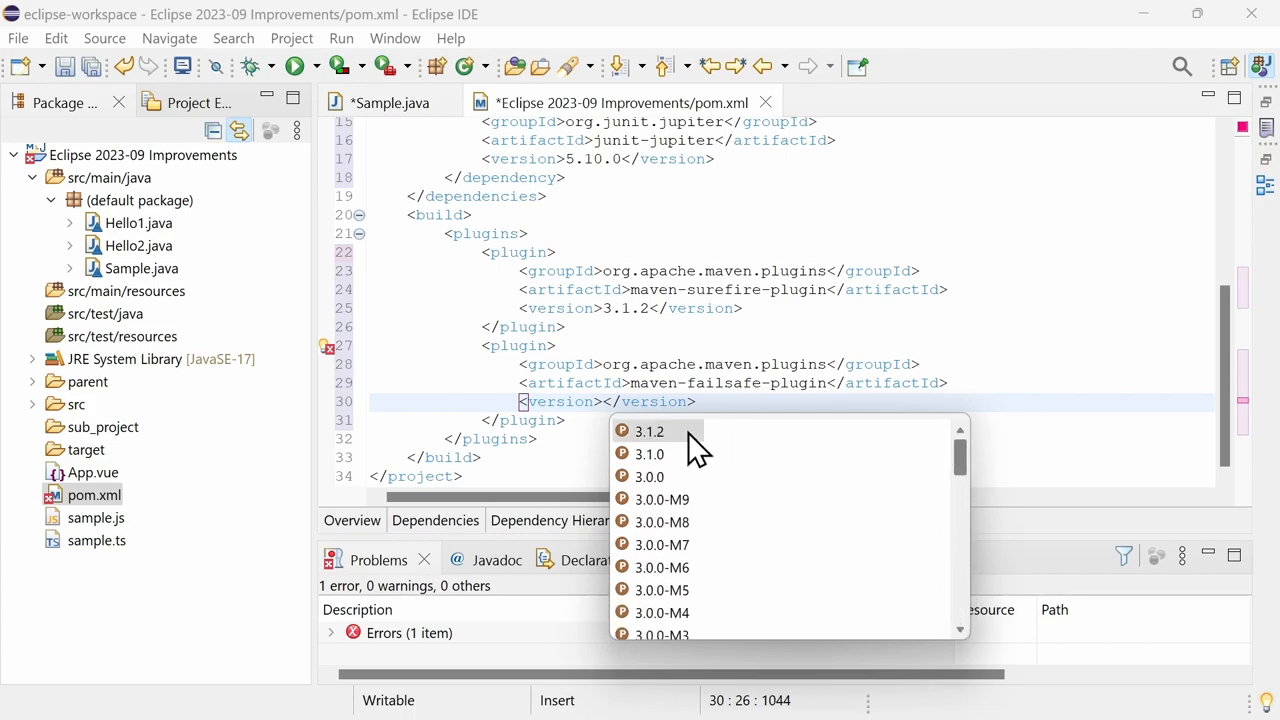
left_click(648, 432)
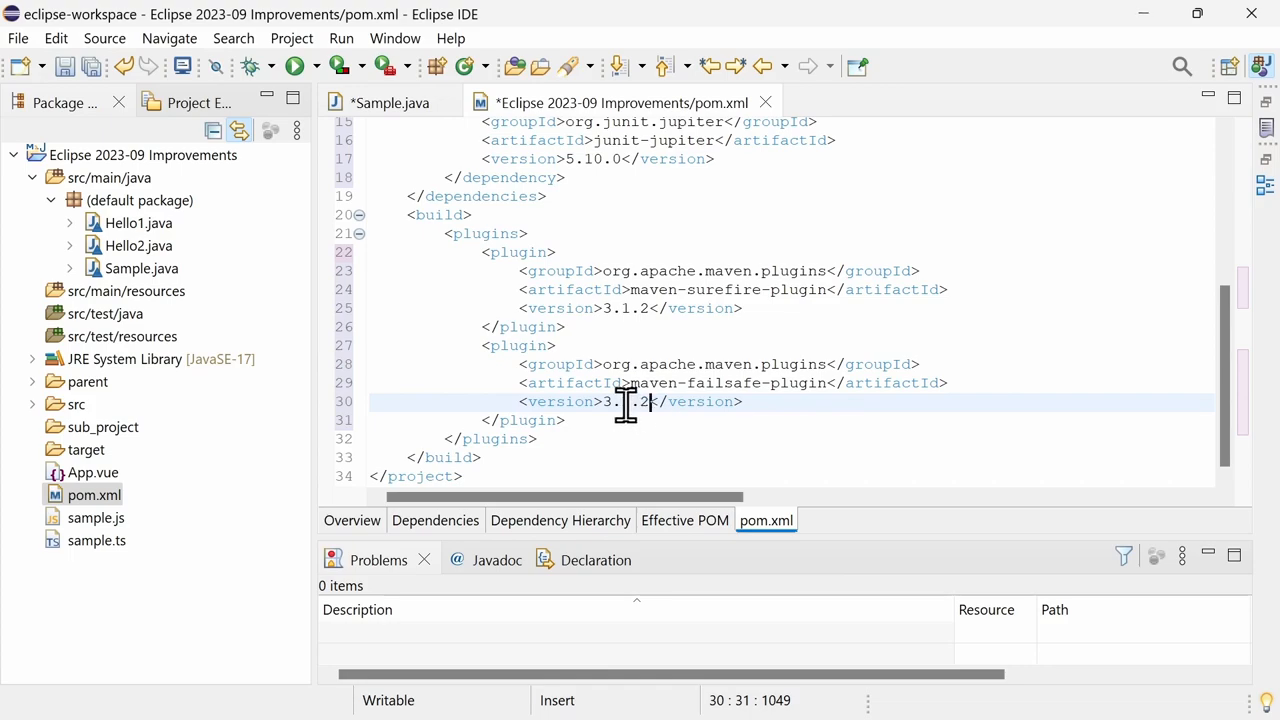
right_click(628, 400)
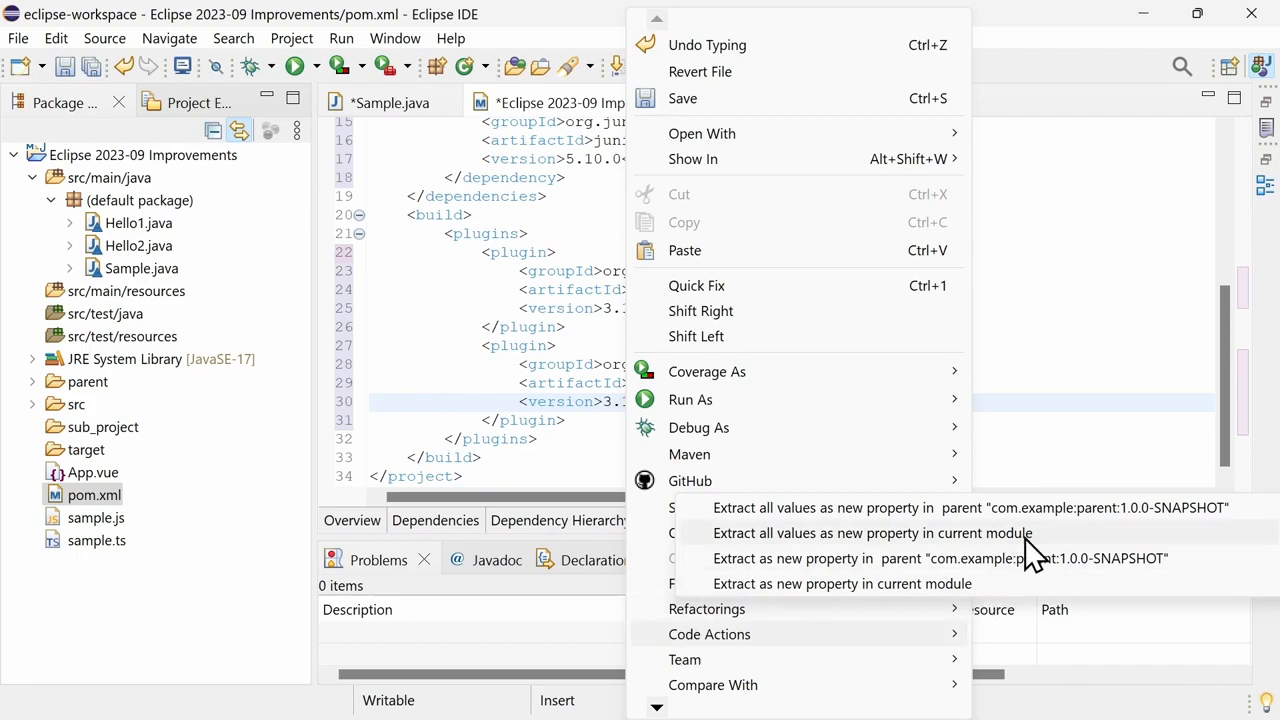
mouse_move(1036, 556)
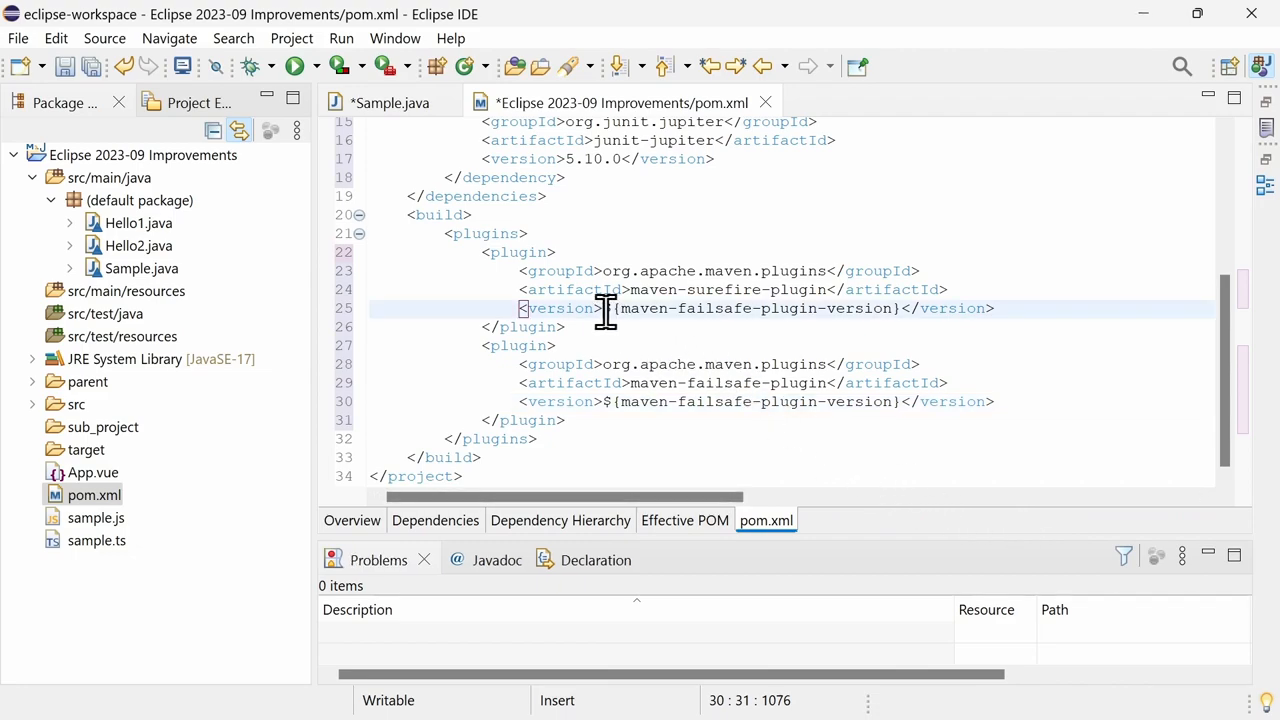
Inline the surefire version property, then extract 3.1.2 as maven-surefire-plugin-version in the current module.
right_click(604, 308)
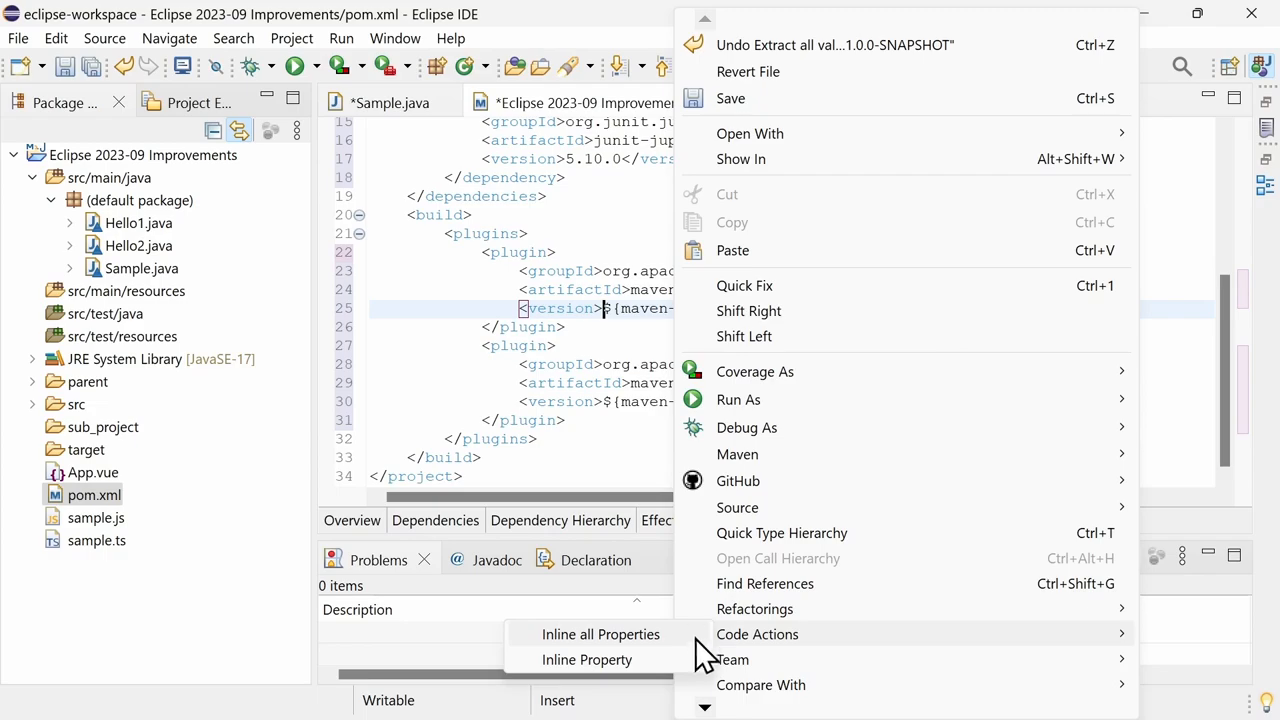
left_click(600, 634)
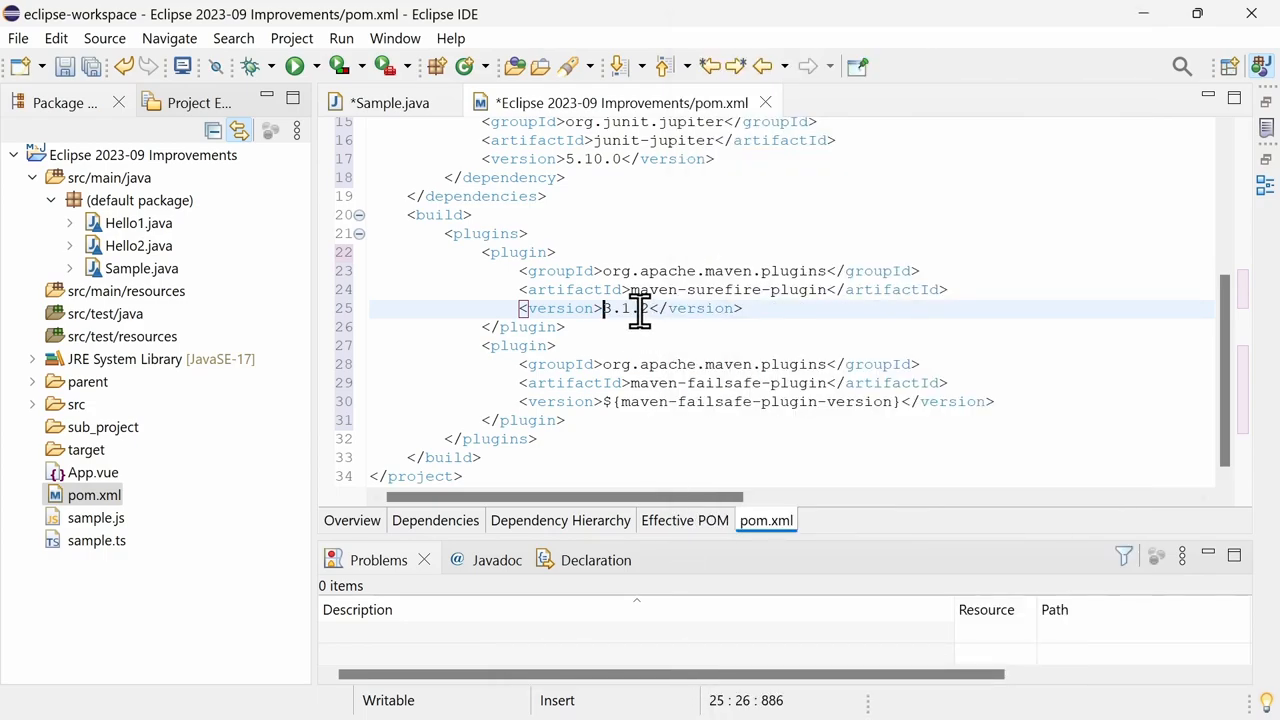
right_click(640, 308)
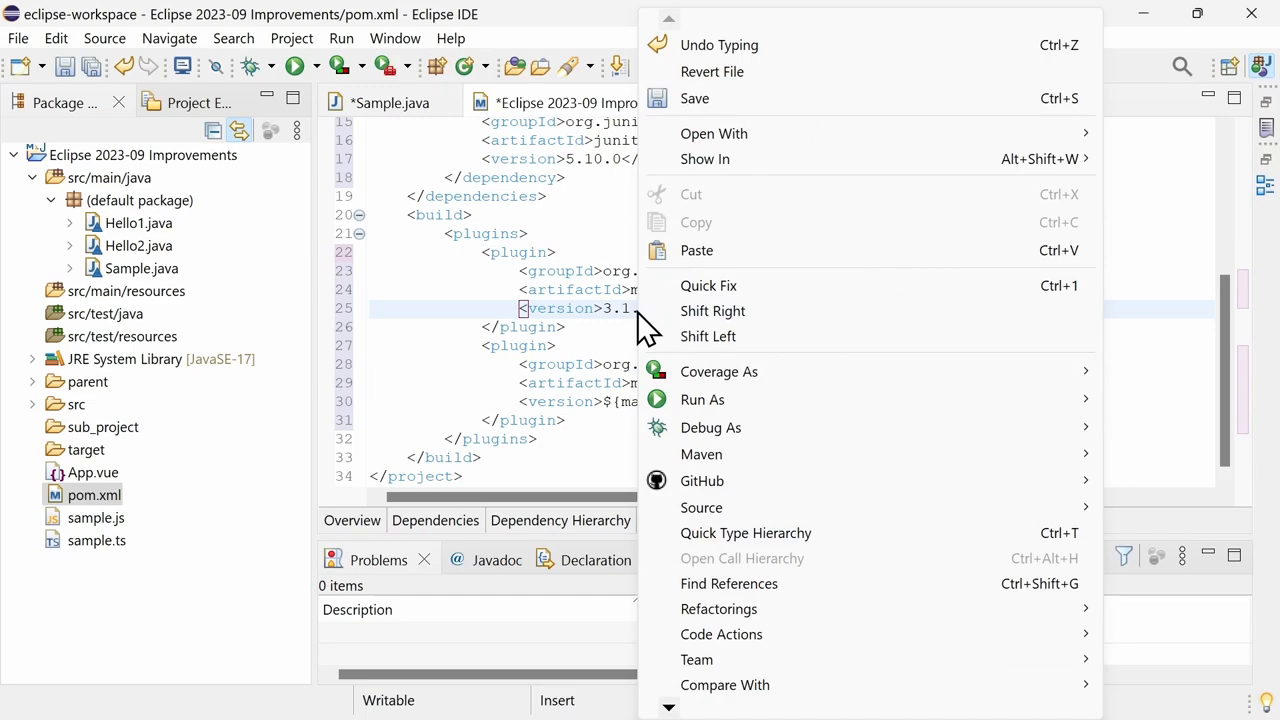
mouse_move(720, 634)
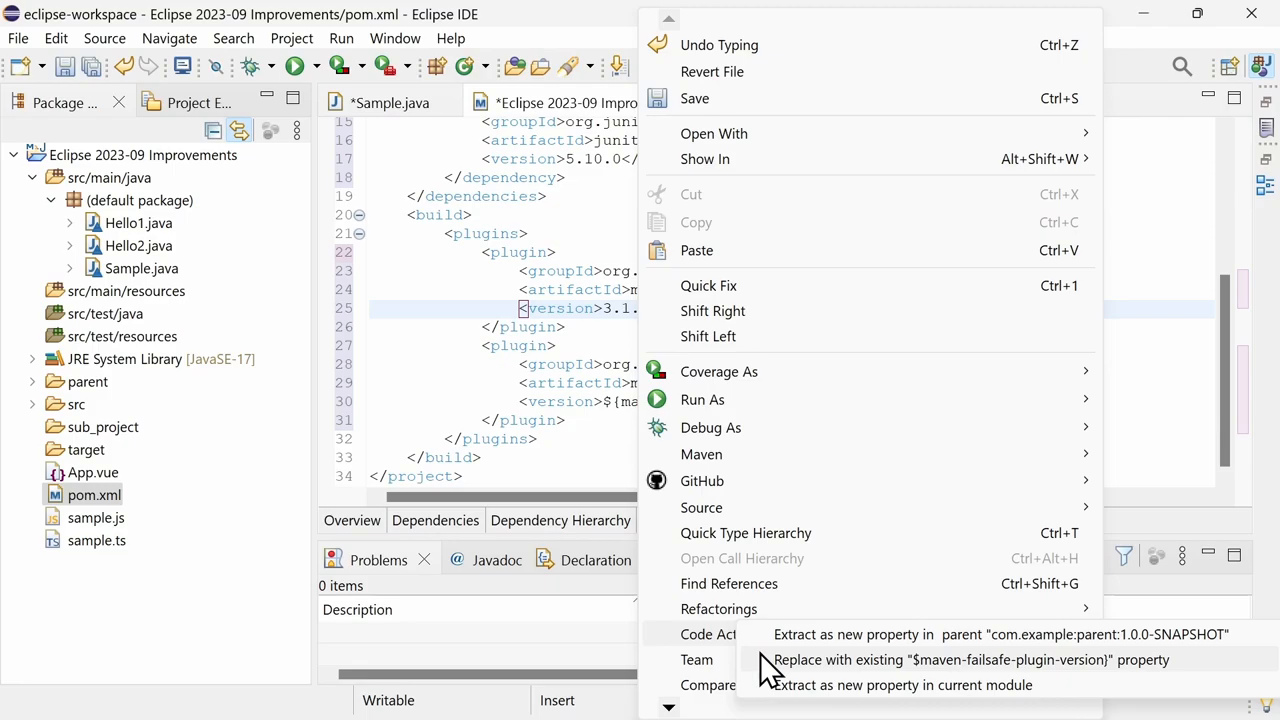
left_click(964, 660)
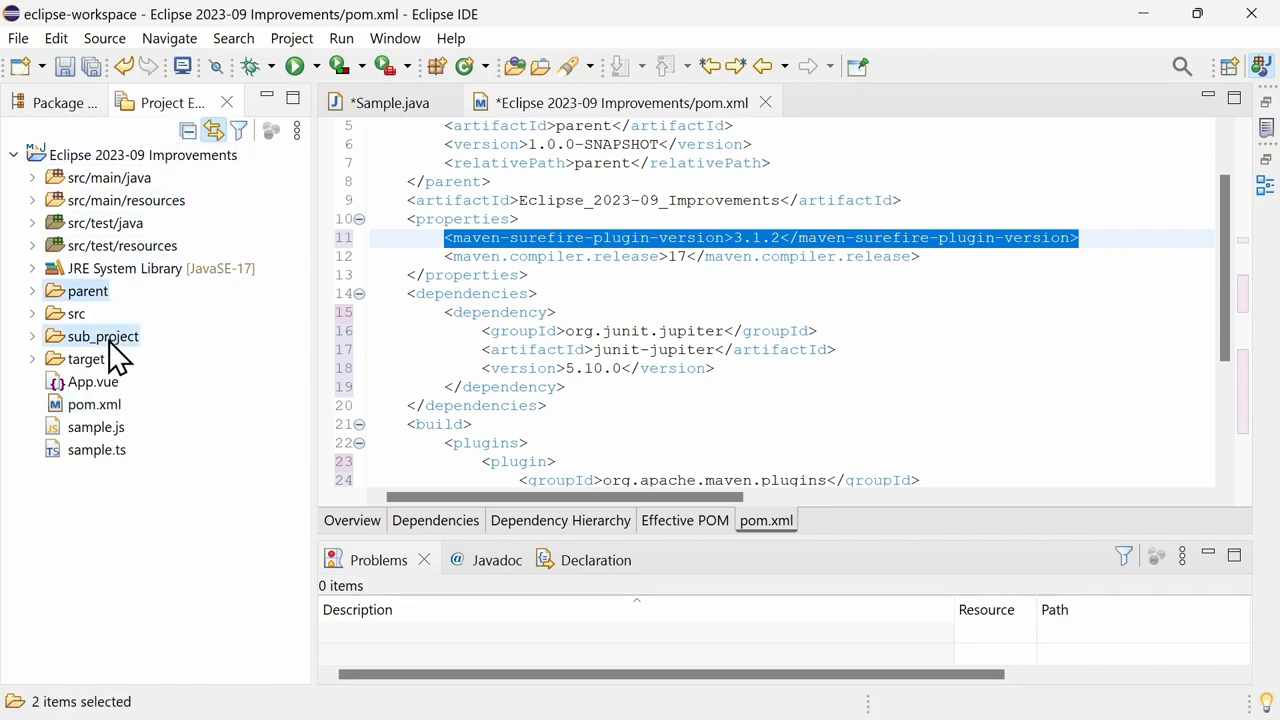
Import the parent and sub_project folders as their own workspace projects.
right_click(104, 336)
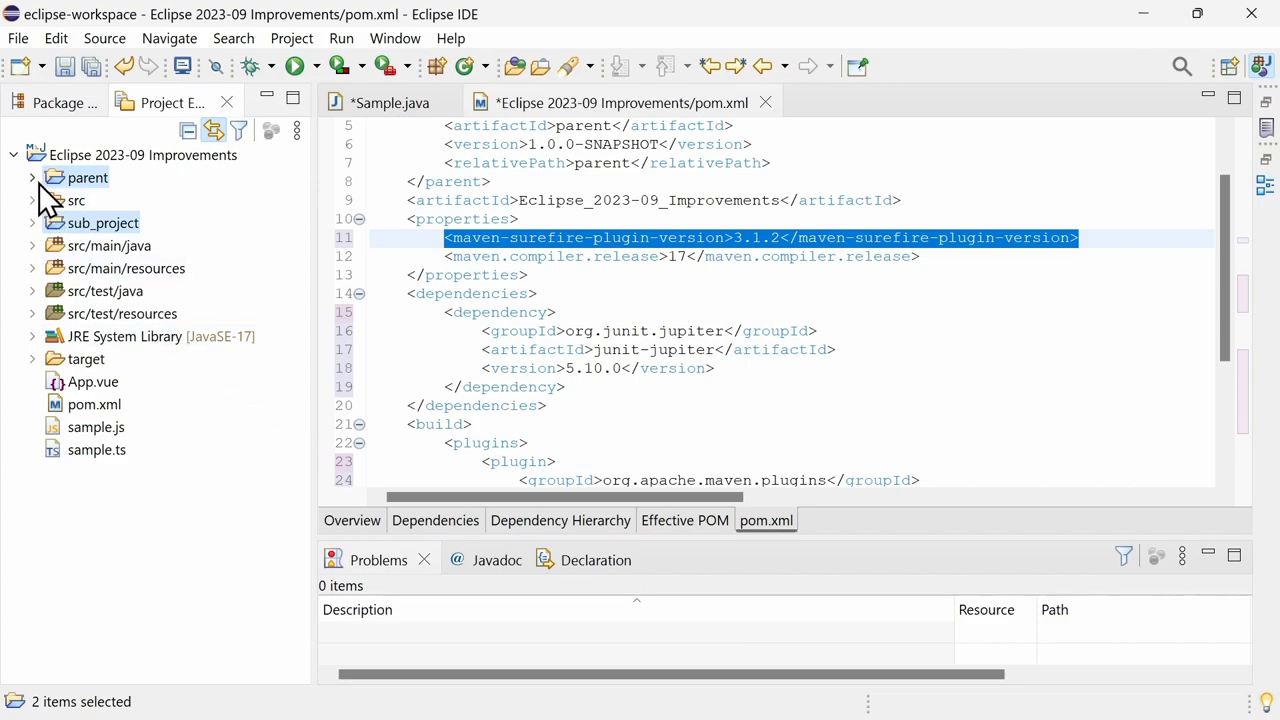
left_click(32, 176)
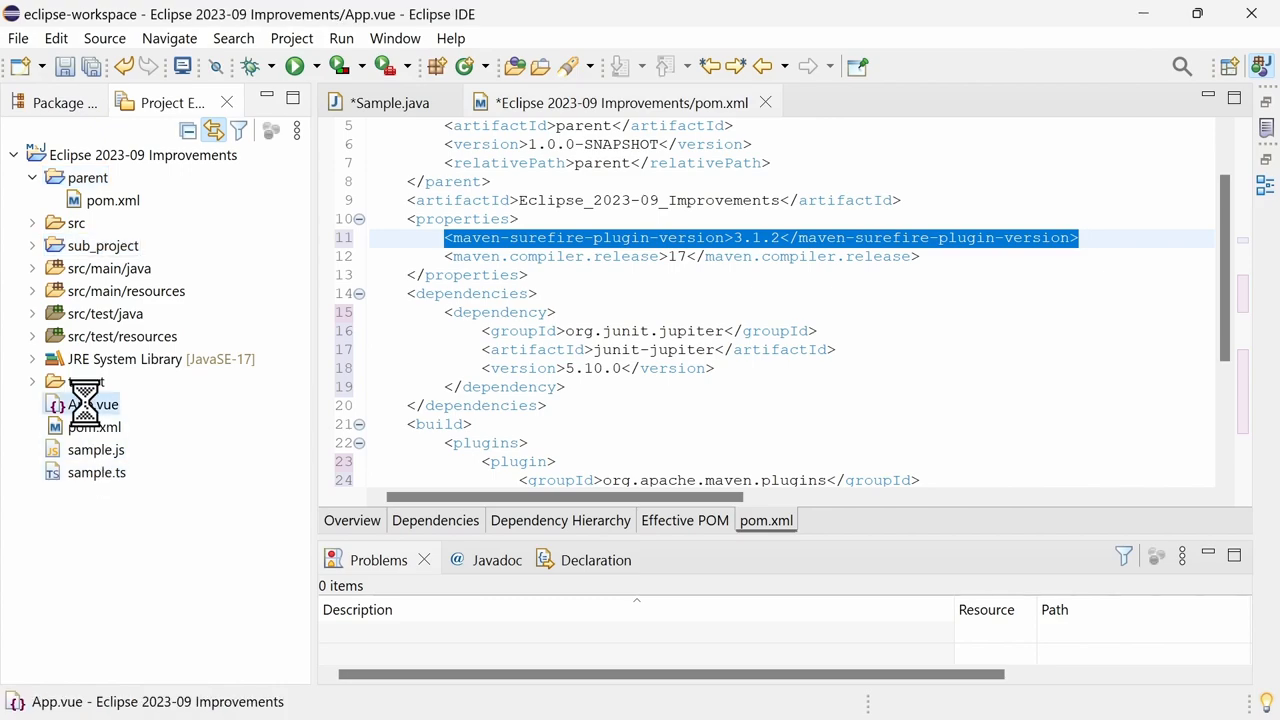
Edit App.vue to add the comma between "First" and "Second" and reformat the template indentation.
double_click(92, 404)
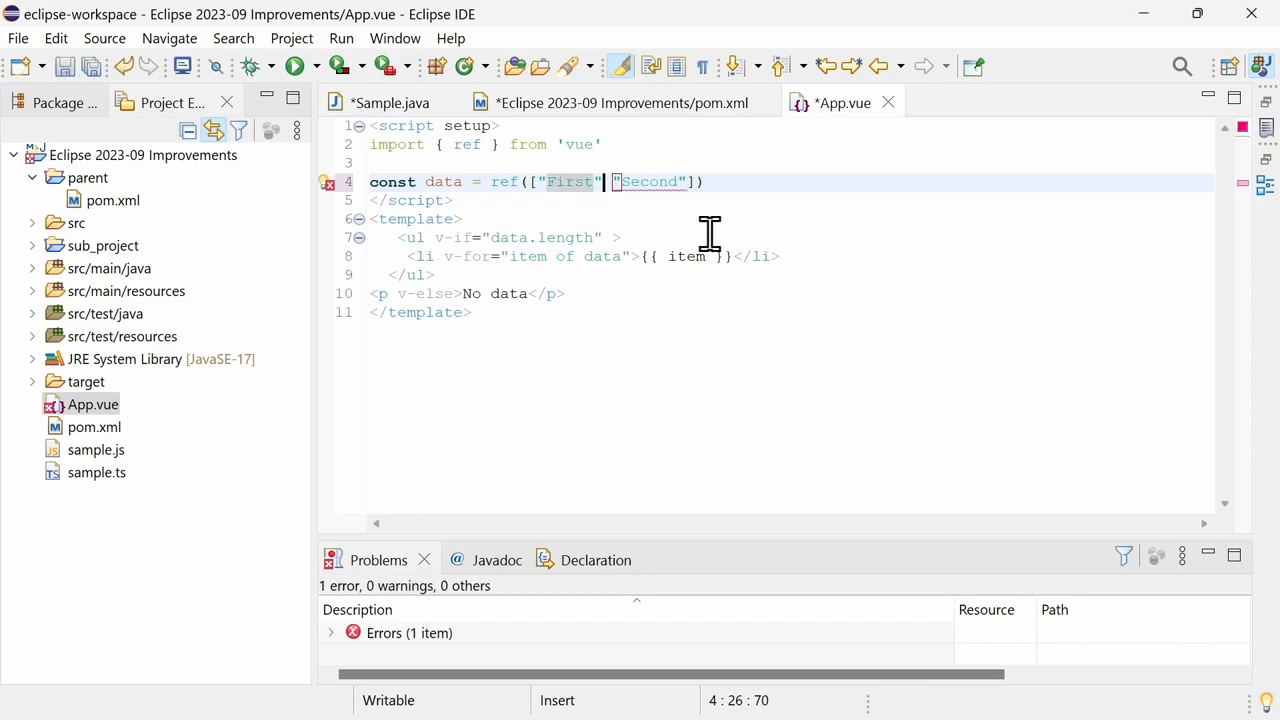
mouse_move(326, 182)
type(",")
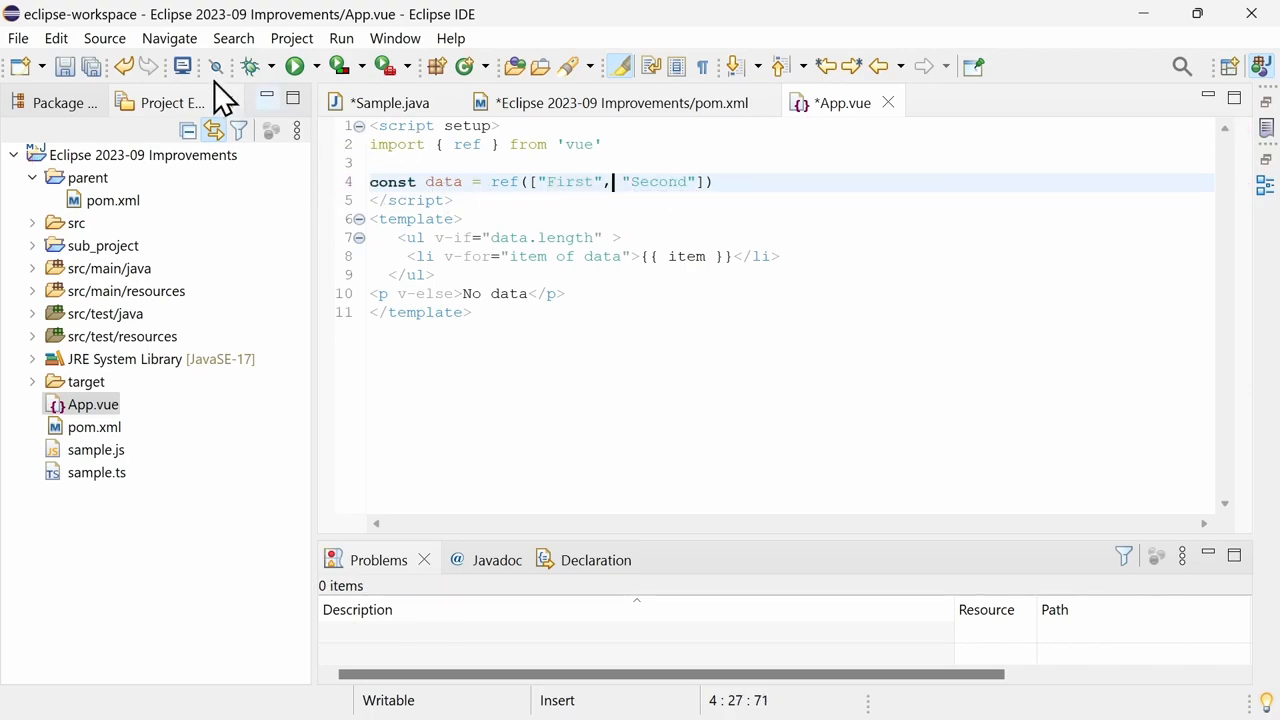
left_click(104, 38)
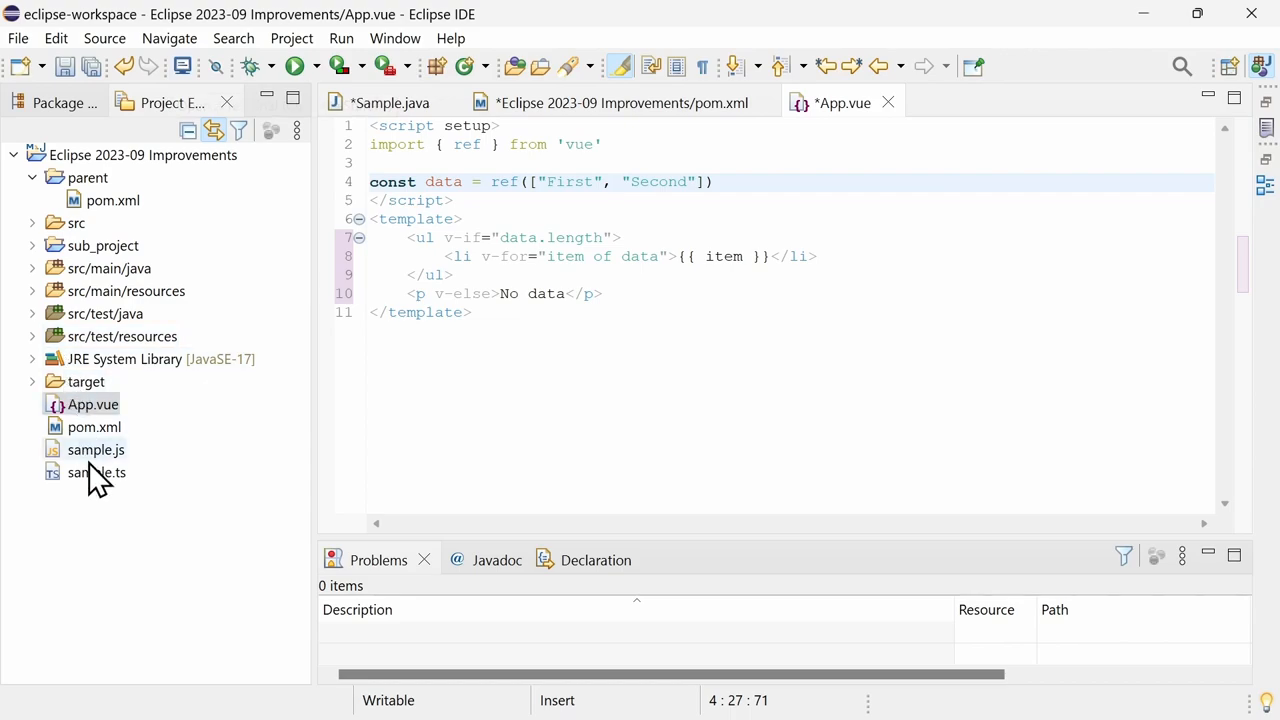
Bring up sample.ts and sample.js side by side from the project tree.
double_click(96, 472)
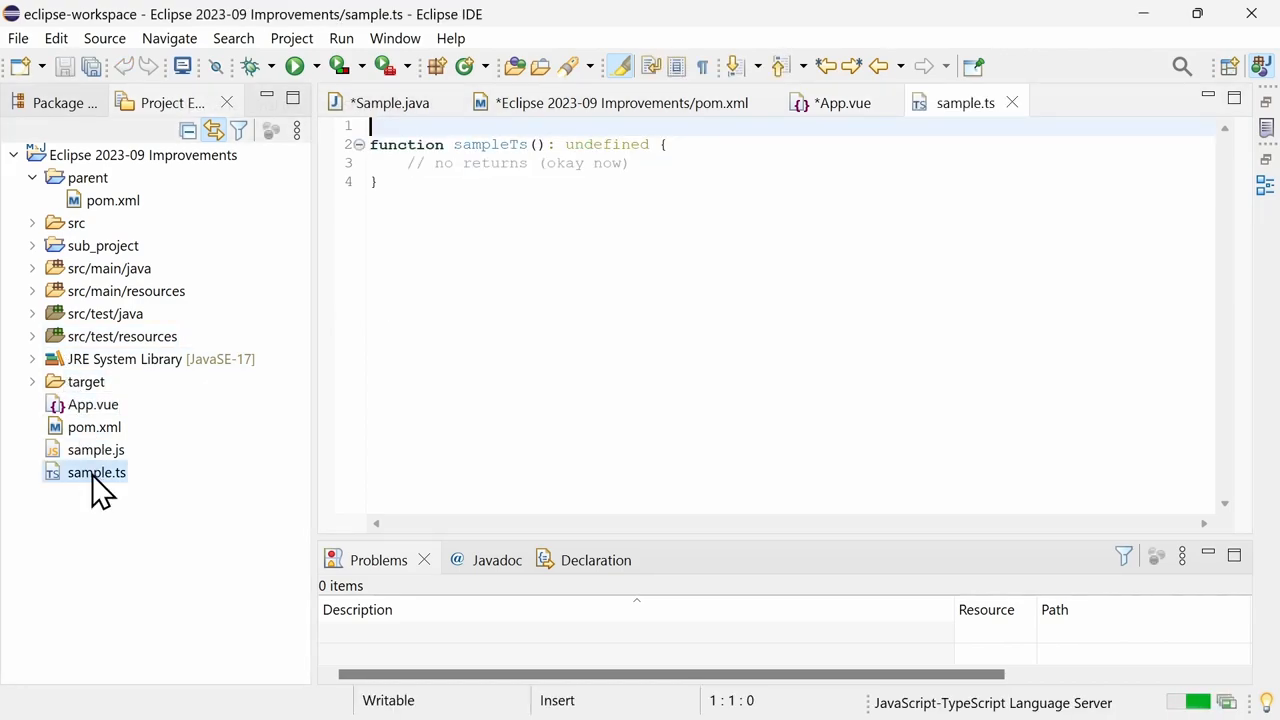
left_click(96, 448)
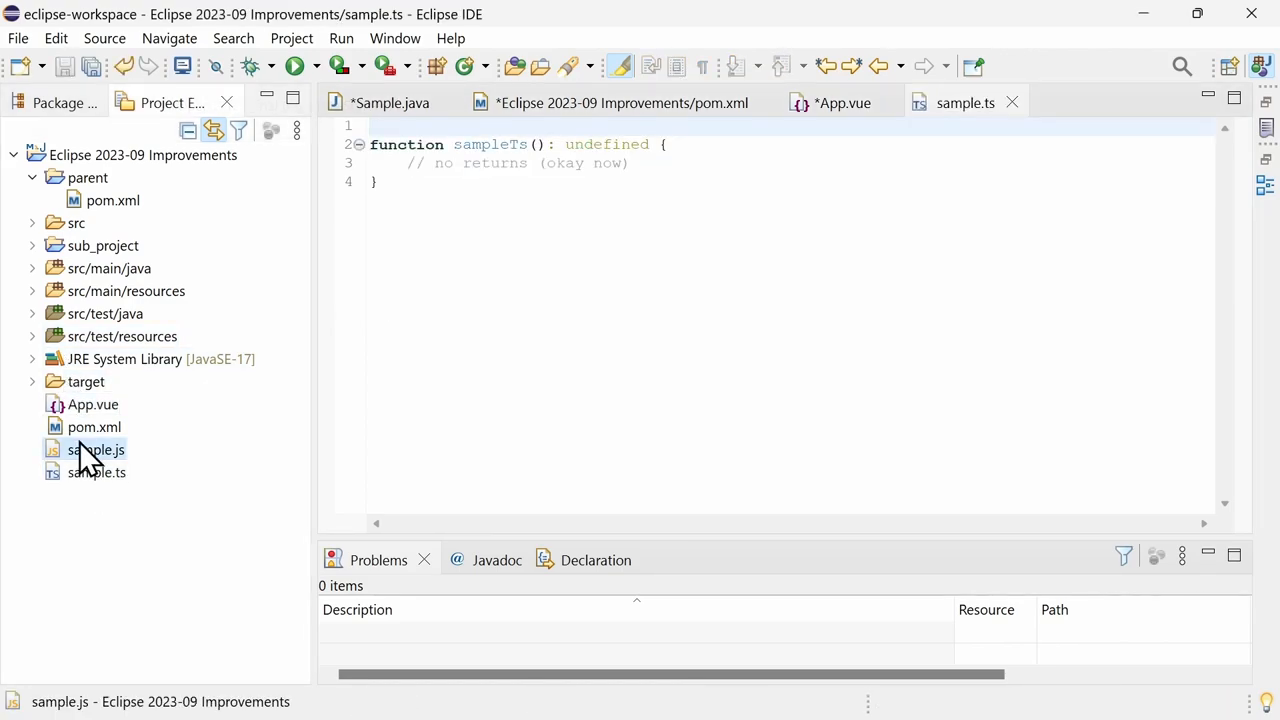
double_click(96, 448)
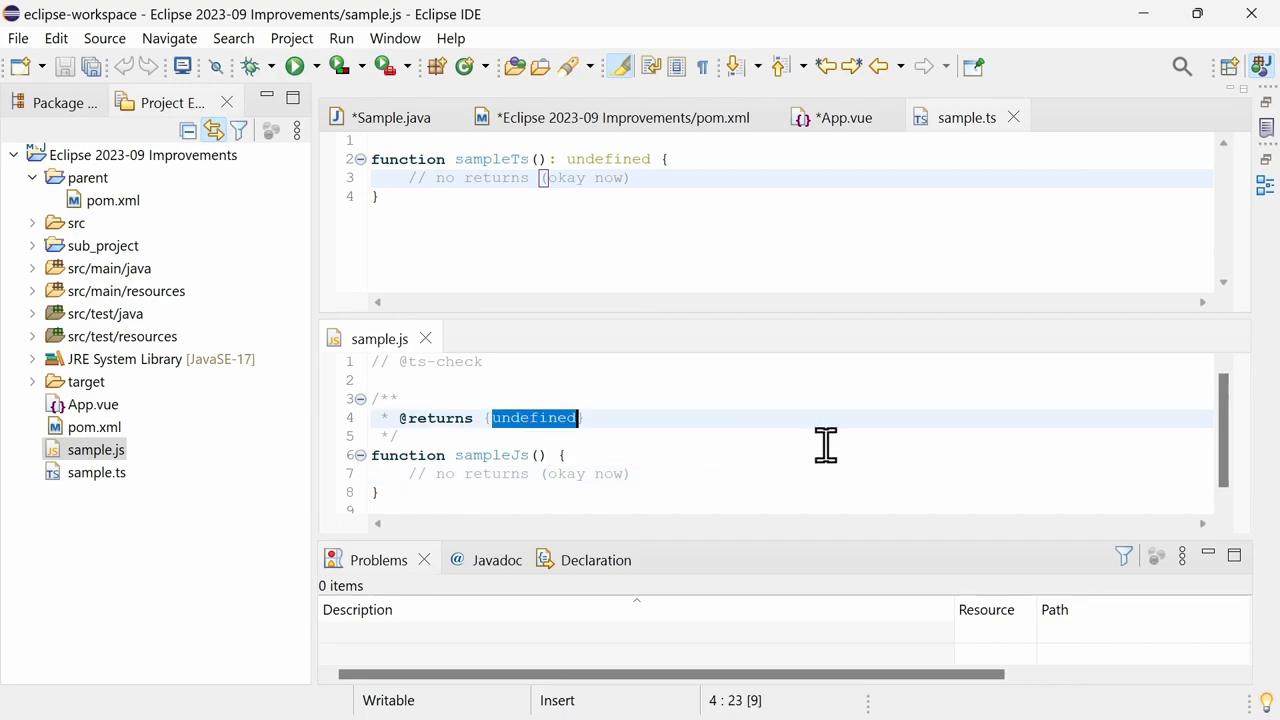
type("number")
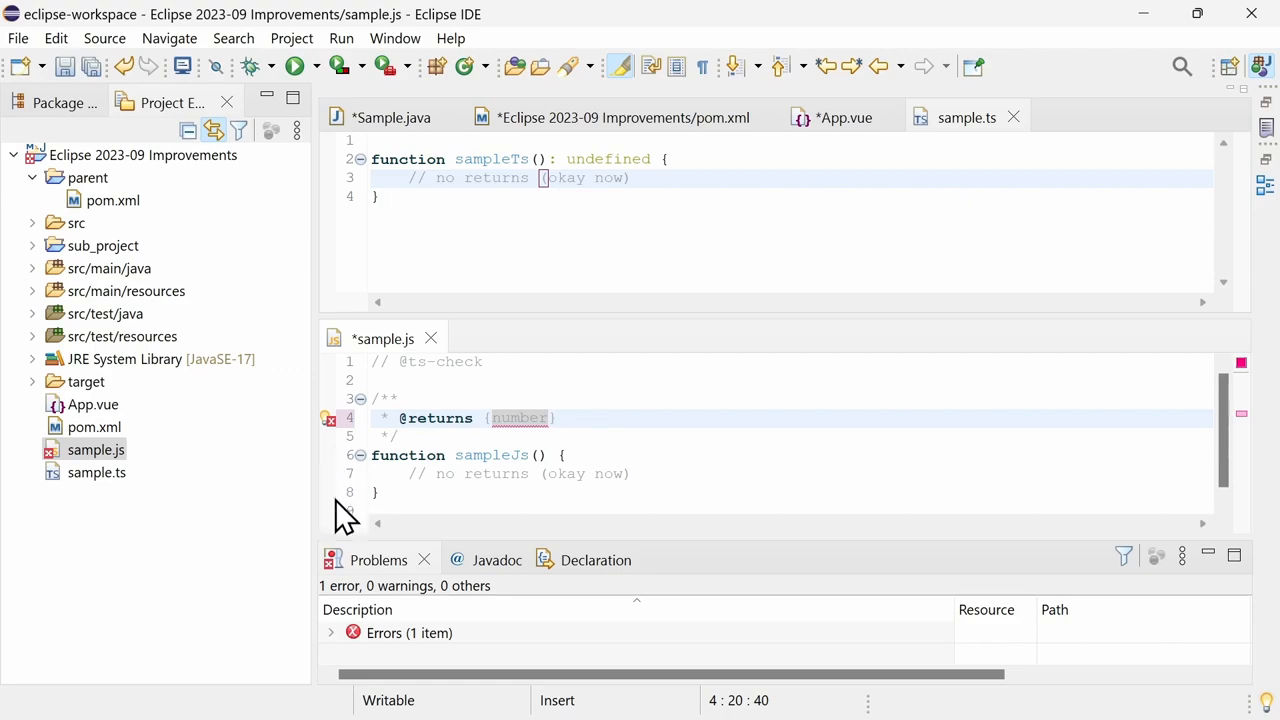
left_click(332, 632)
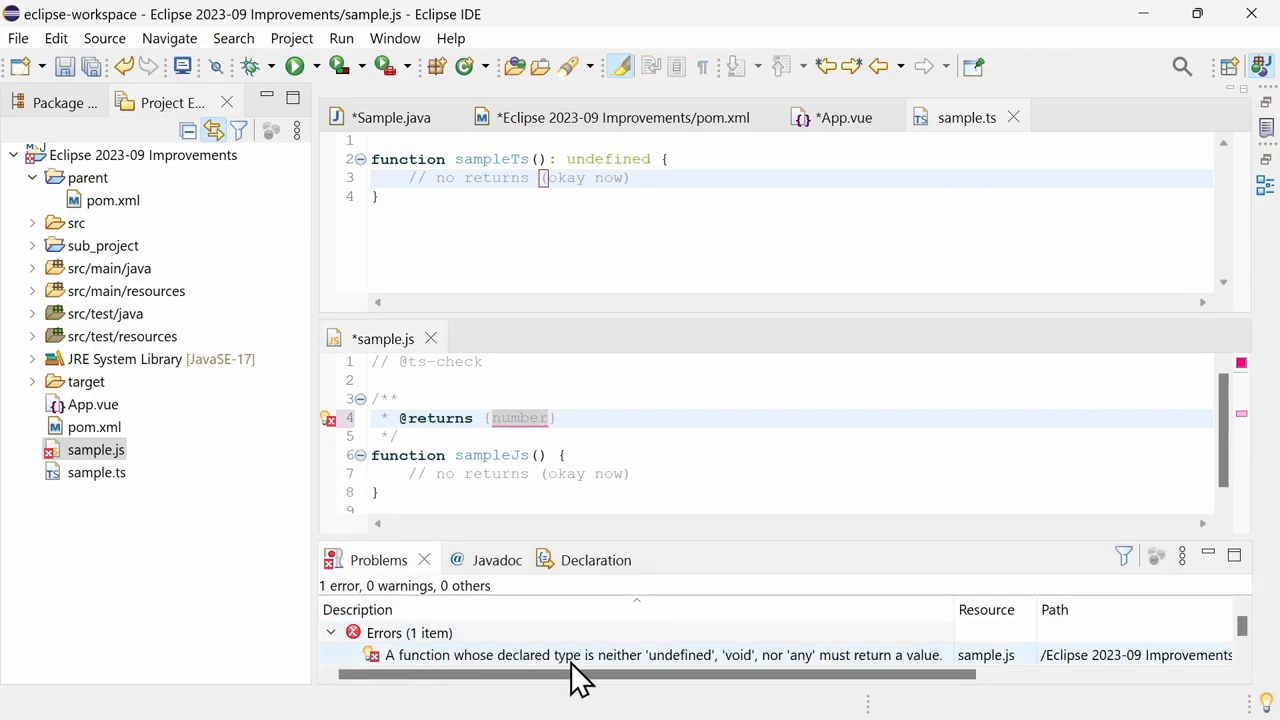